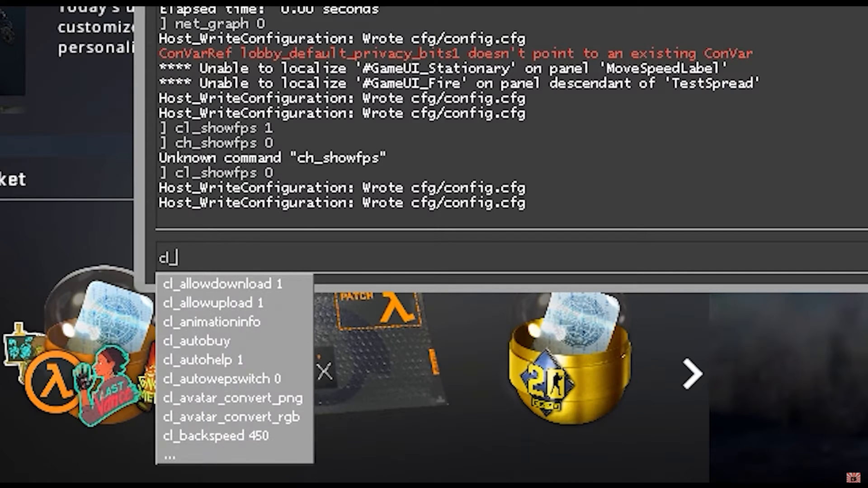
Enter cl_showfps in the CS:GO developer console to show the FPS counter.
{"action": "type", "text": "_showfps"}
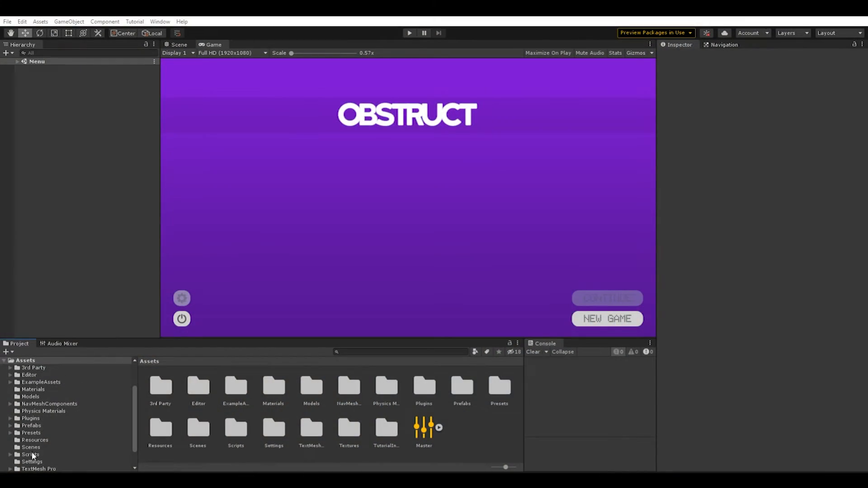
Create a new C# script inside the Assets/Scripts/UI folder.
{"action": "left_click", "coordinate": [31, 454]}
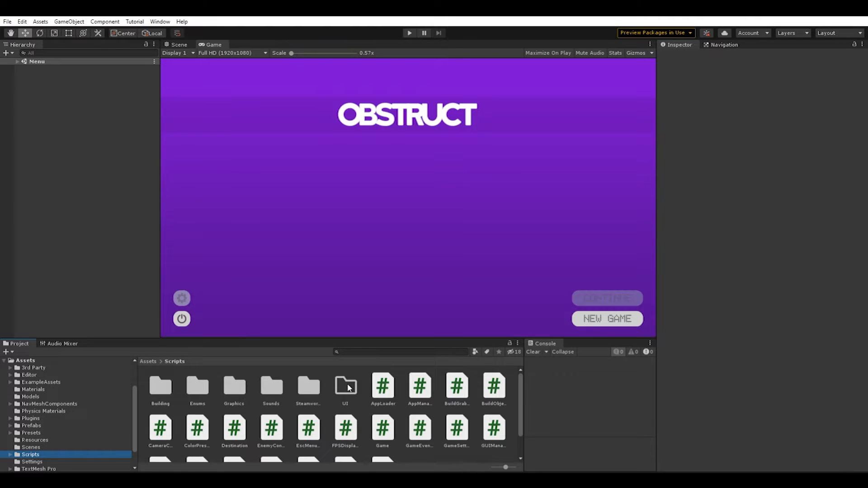
{"action": "double_click", "coordinate": [344, 386]}
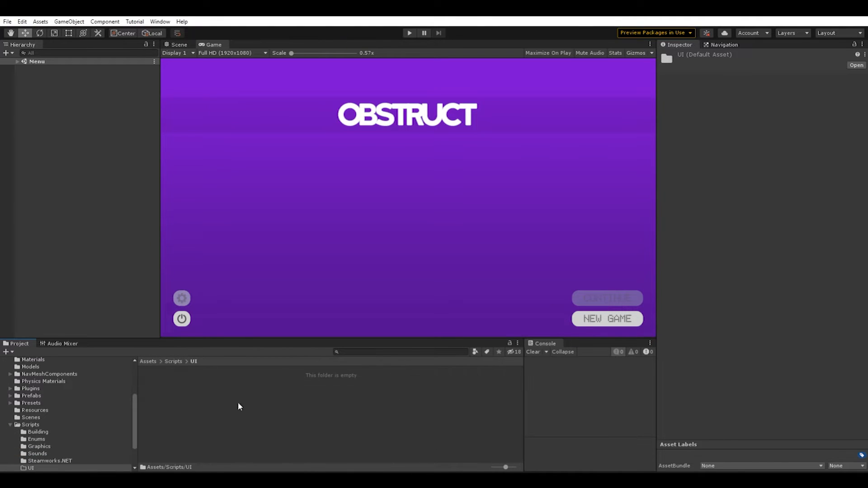
{"action": "right_click", "coordinate": [238, 406]}
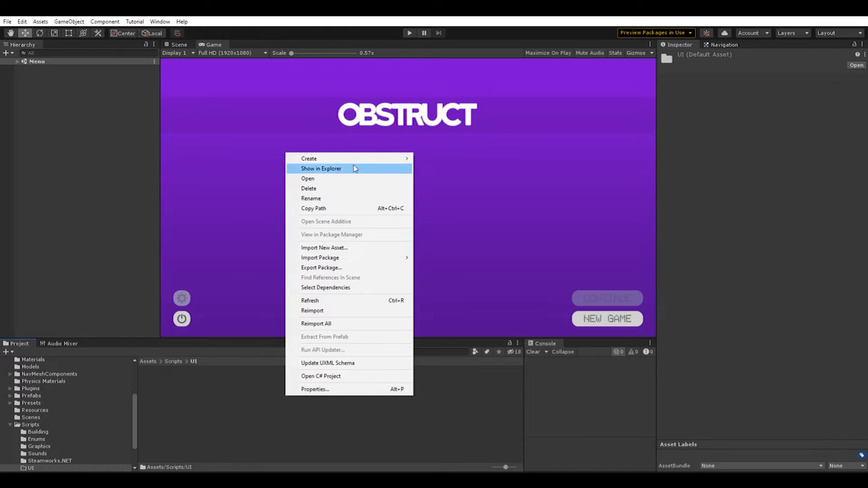
{"action": "mouse_move", "coordinate": [309, 158]}
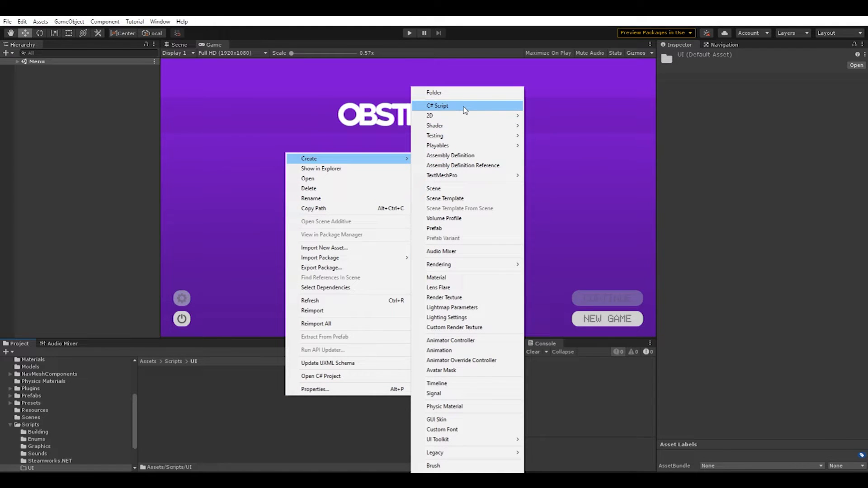
{"action": "left_click", "coordinate": [437, 106]}
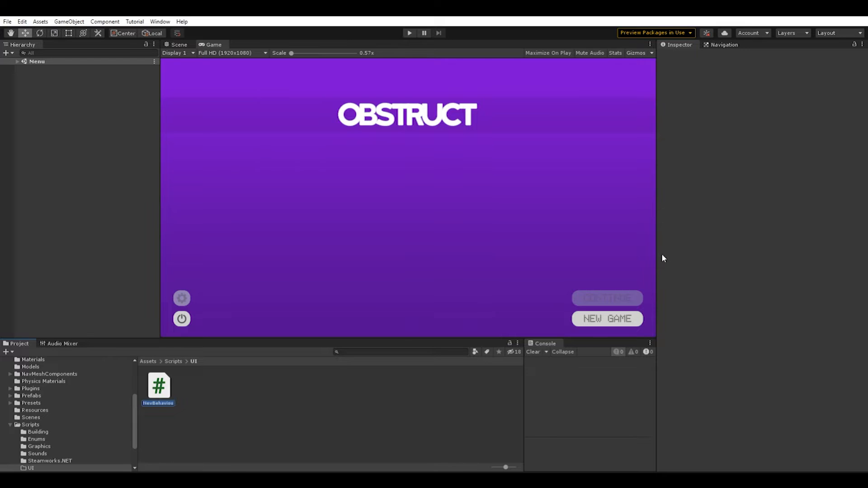
Name the script FPSDisplay and open it for editing.
{"action": "type", "text": "FPSDisplay"}
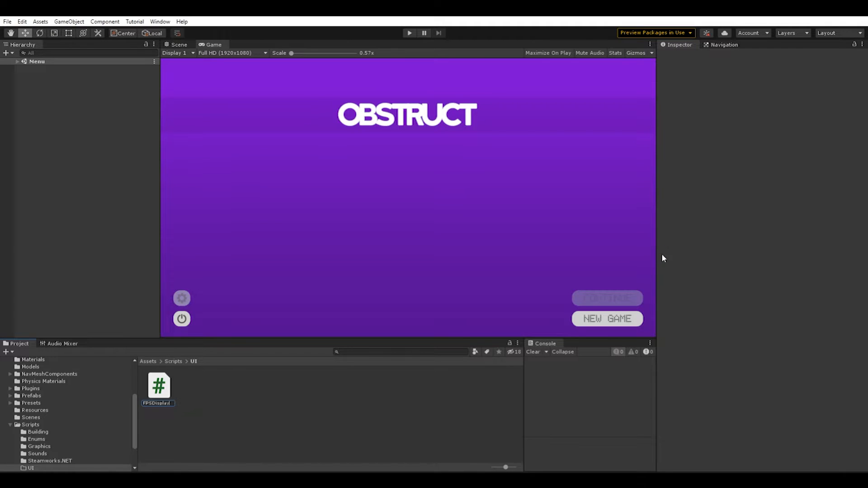
{"action": "left_click", "coordinate": [159, 386]}
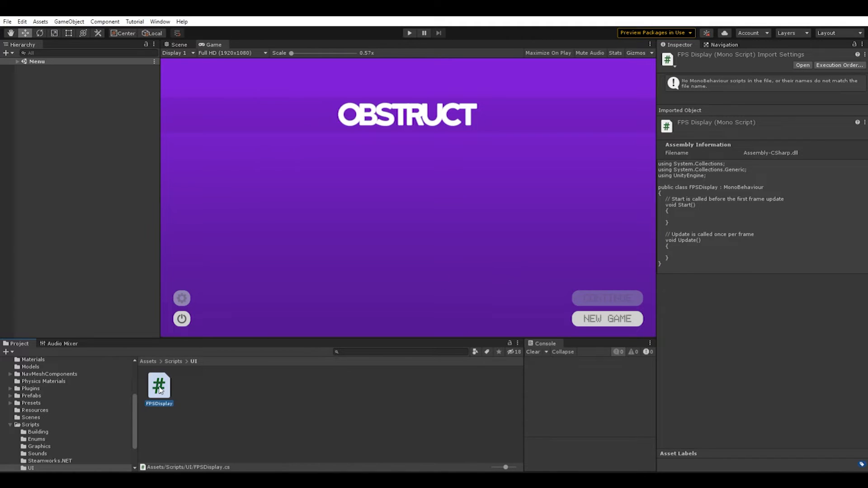
{"action": "double_click", "coordinate": [159, 385]}
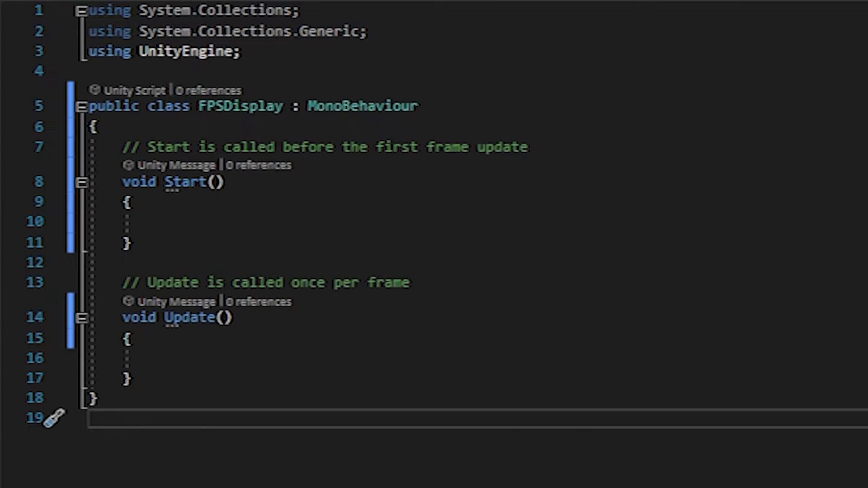
Remove the System.Collections imports and add using TMPro below UnityEngine.
{"action": "left_click", "coordinate": [131, 242]}
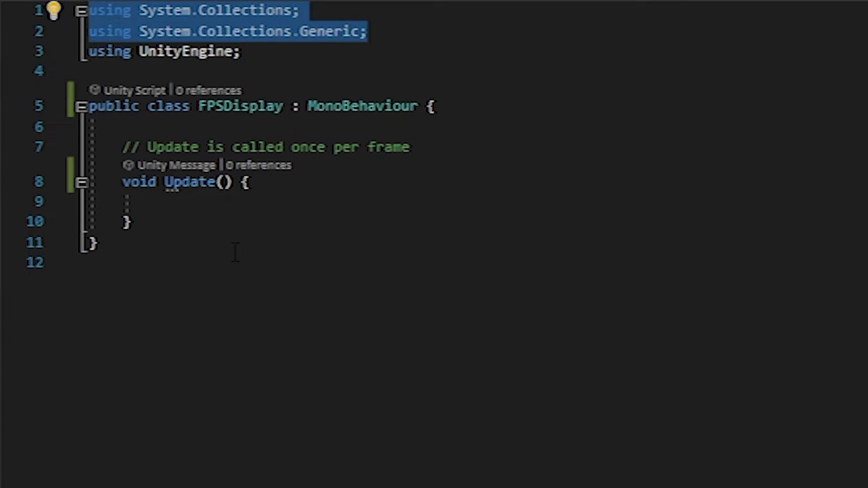
{"action": "key", "text": "Delete"}
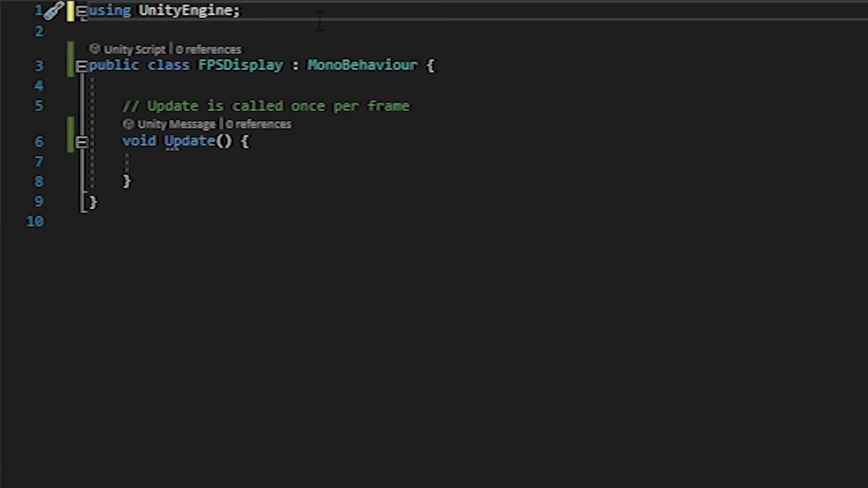
{"action": "key", "text": "enter"}
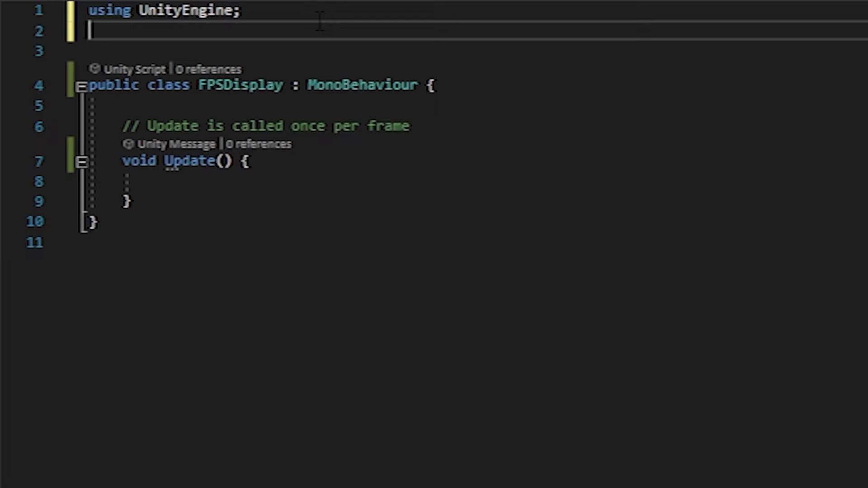
{"action": "type", "text": "using"}
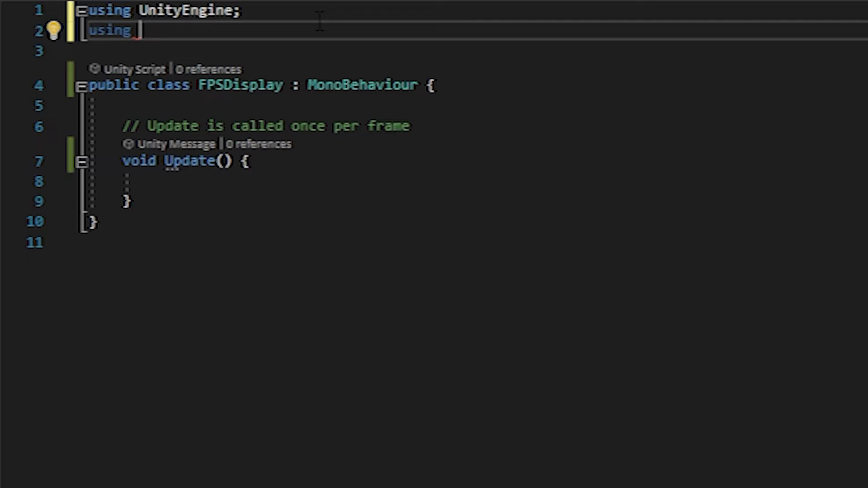
{"action": "type", "text": "TMPro;"}
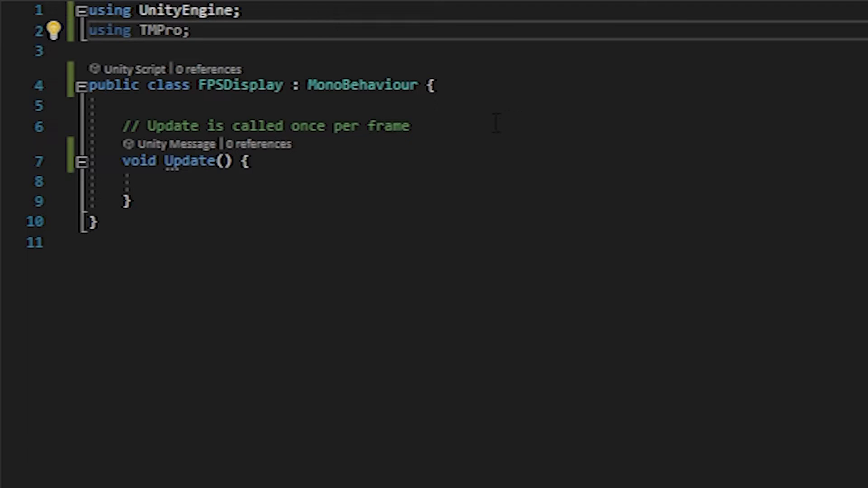
{"action": "mouse_move", "coordinate": [5, 195]}
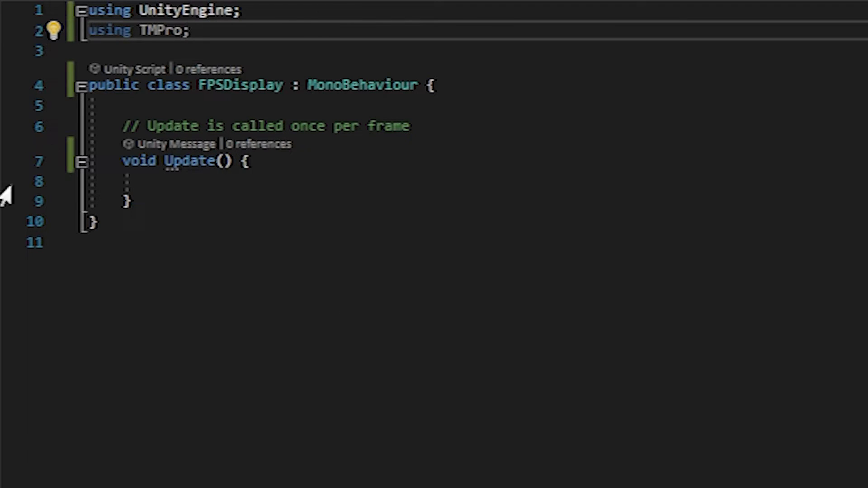
Delete the default comment line above the Update method.
{"action": "triple_click", "coordinate": [265, 126]}
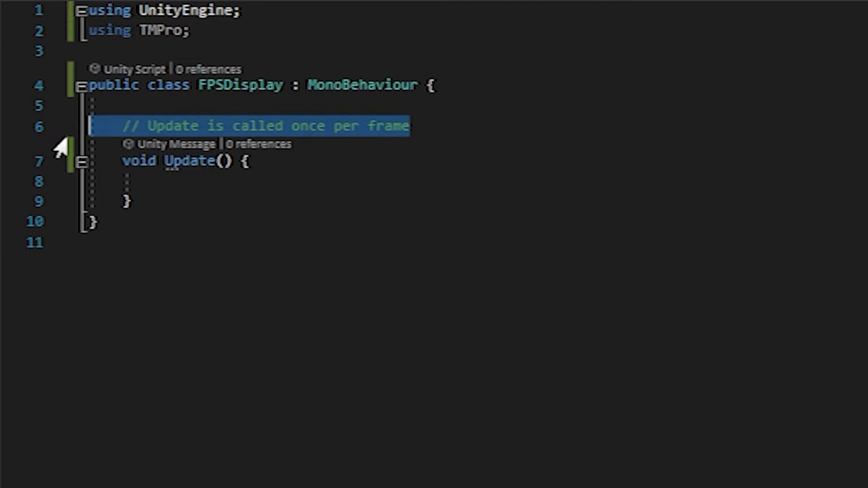
{"action": "key", "text": "Delete"}
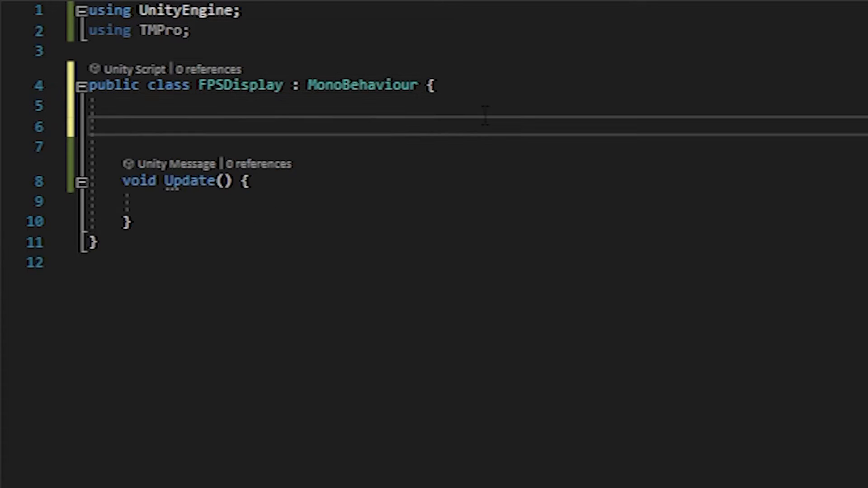
Declare a public TextMeshProUGUI field named FpsText at the top of the class.
{"action": "left_click", "coordinate": [125, 105]}
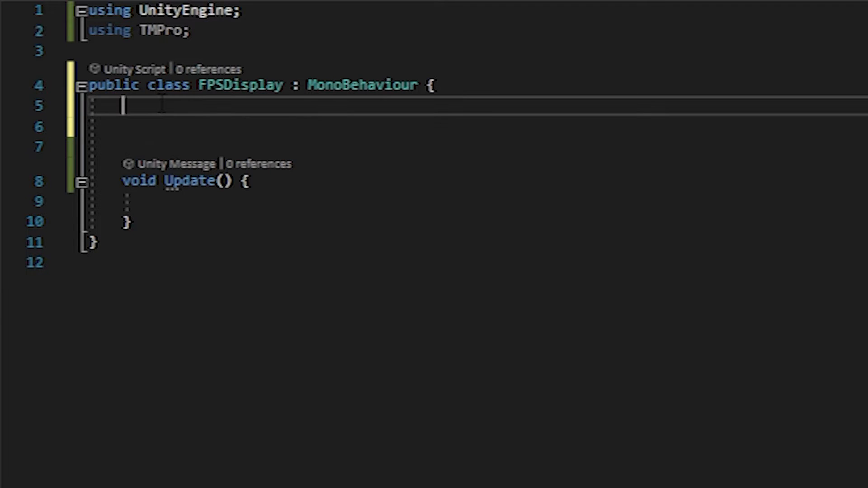
{"action": "type", "text": "public T"}
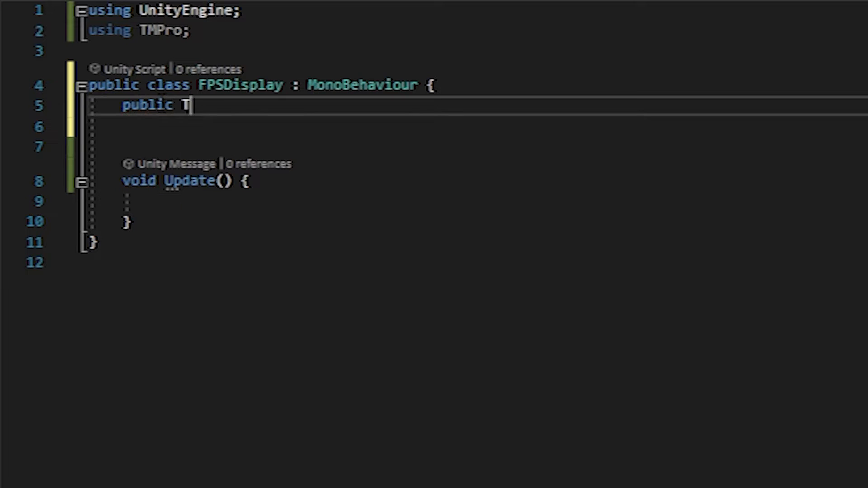
{"action": "type", "text": "extM"}
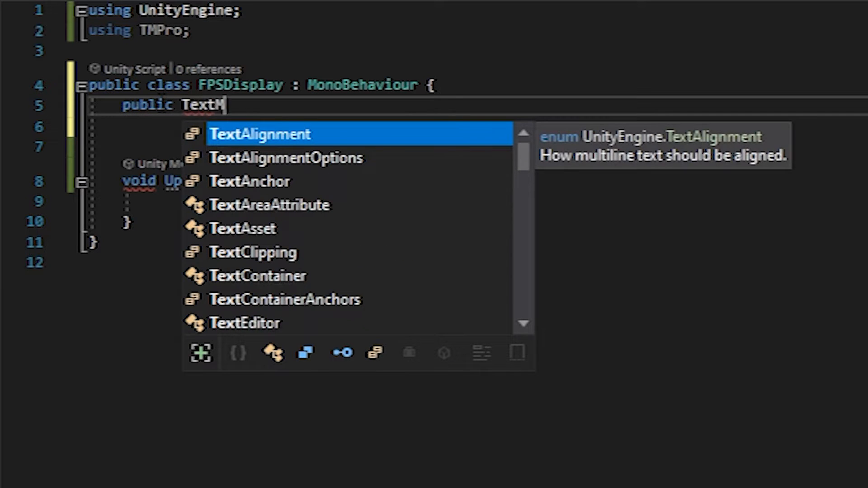
{"action": "type", "text": "eshProUGUI"}
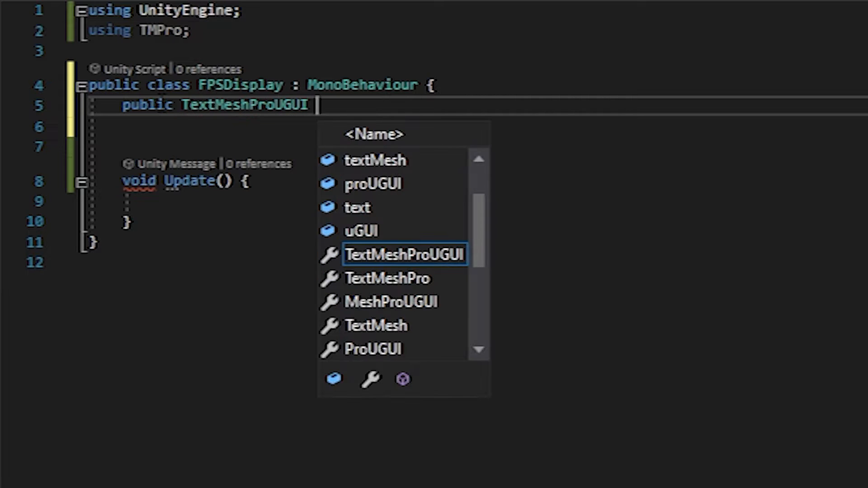
{"action": "type", "text": "Fp"}
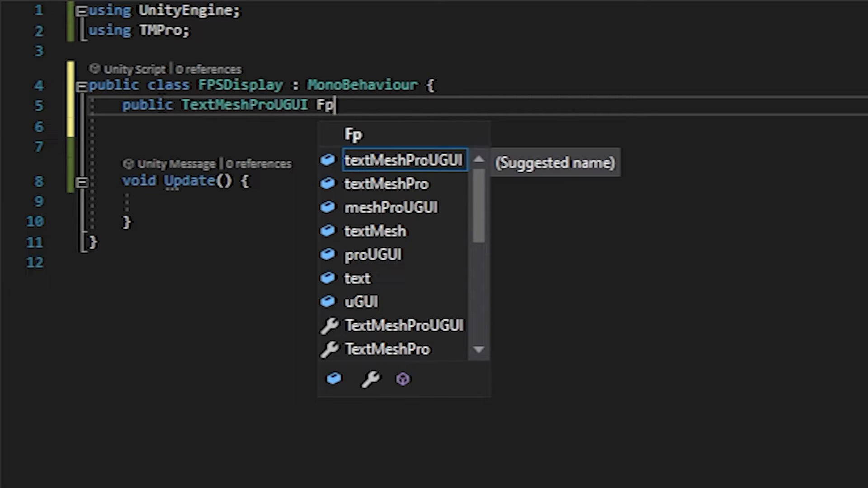
{"action": "type", "text": "sText;"}
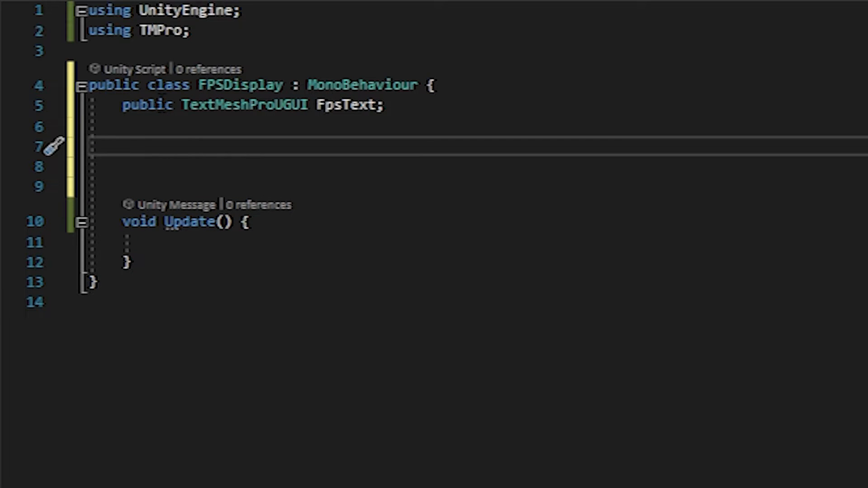
Add private fields pollingTime = 1f, float time and int frameCount.
{"action": "type", "text": "private float"}
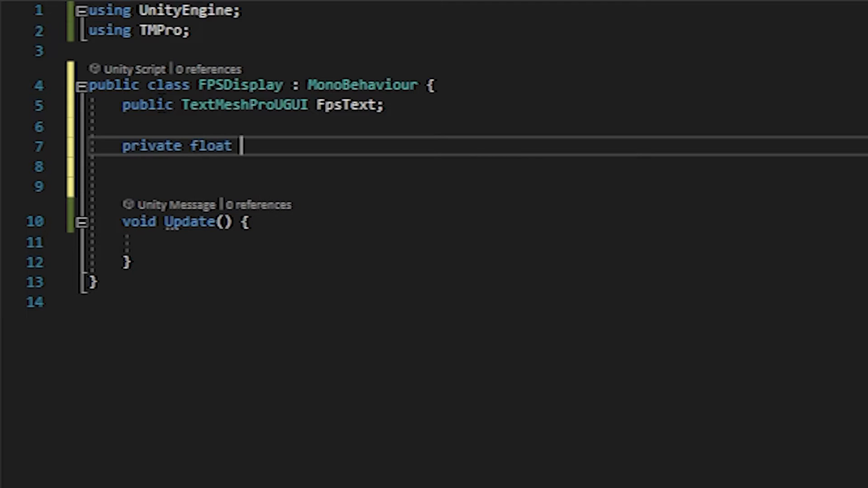
{"action": "type", "text": "pol"}
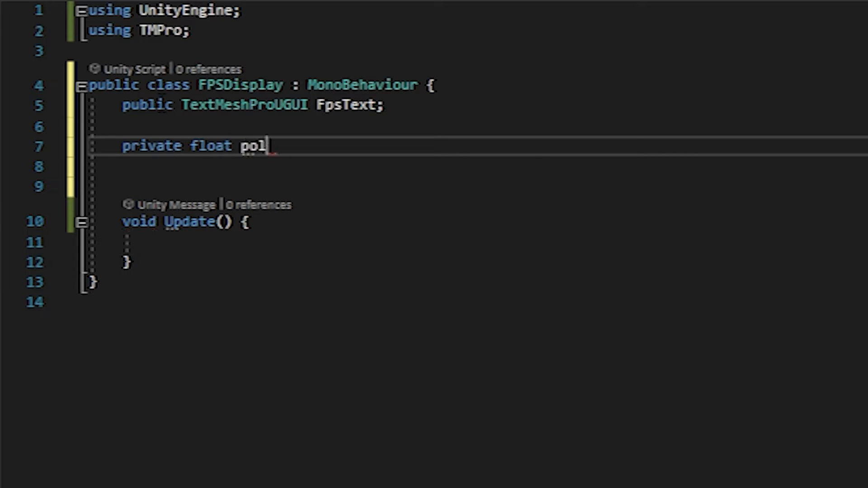
{"action": "type", "text": "lingTime ="}
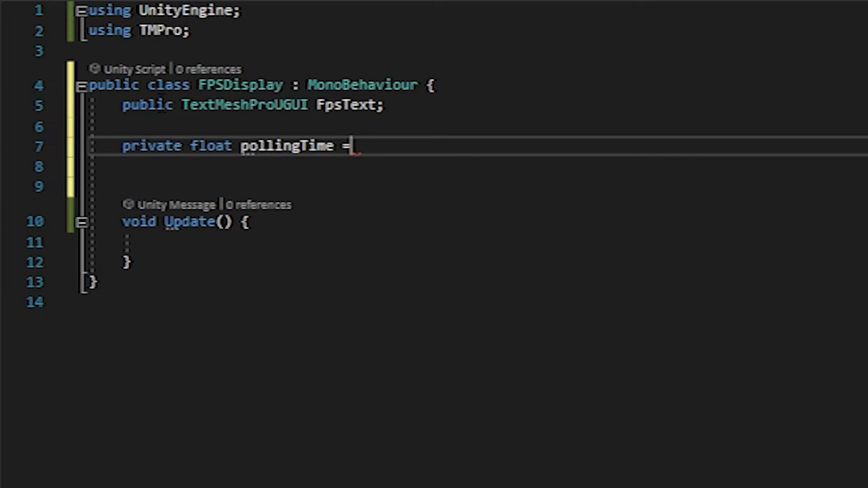
{"action": "type", "text": "1f"}
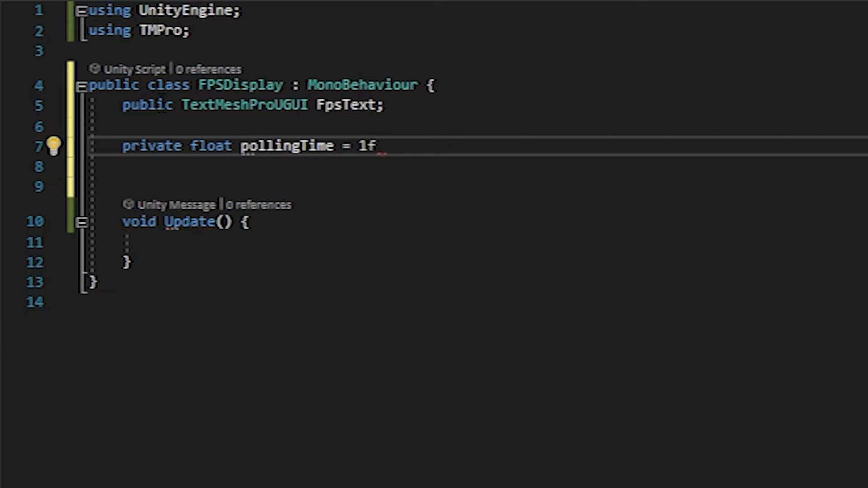
{"action": "type", "text": ";"}
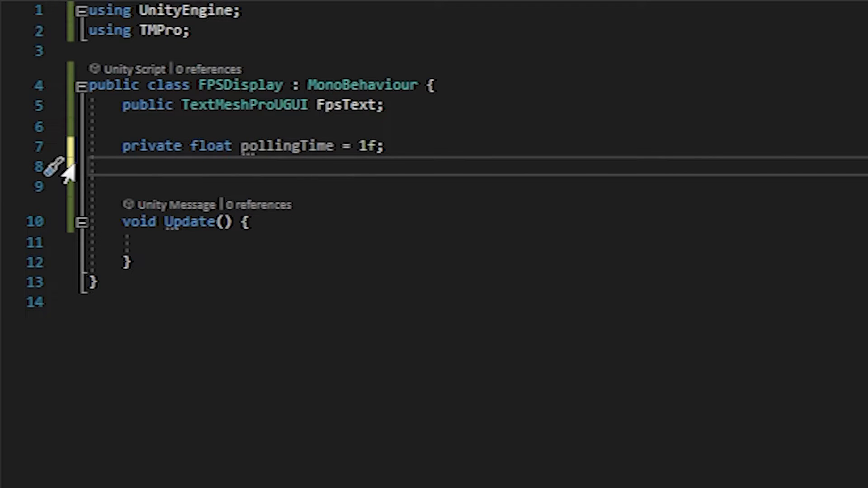
{"action": "type", "text": "private"}
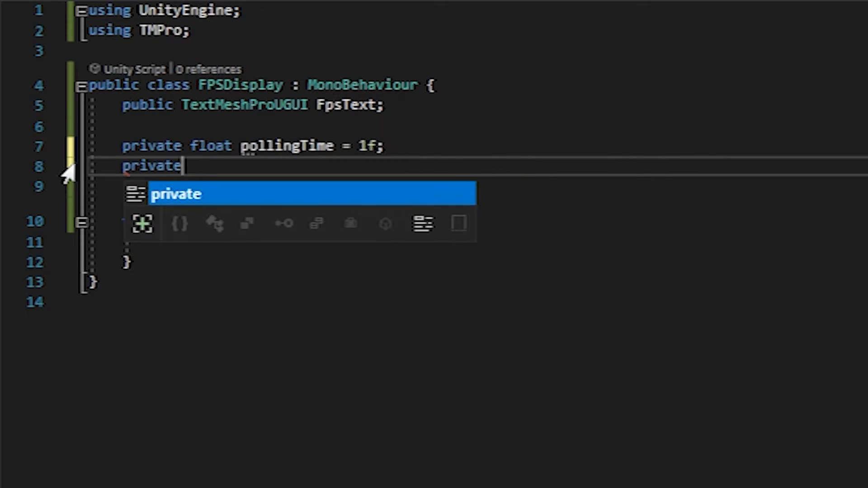
{"action": "type", "text": "float time;"}
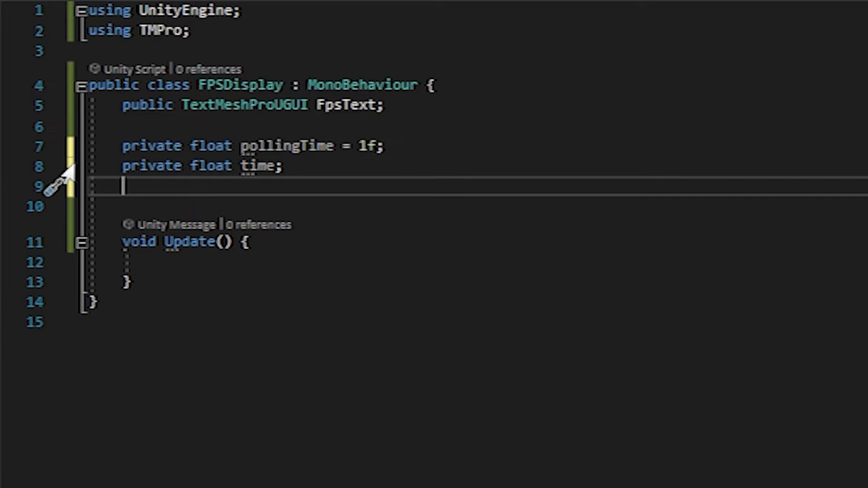
{"action": "type", "text": "priva"}
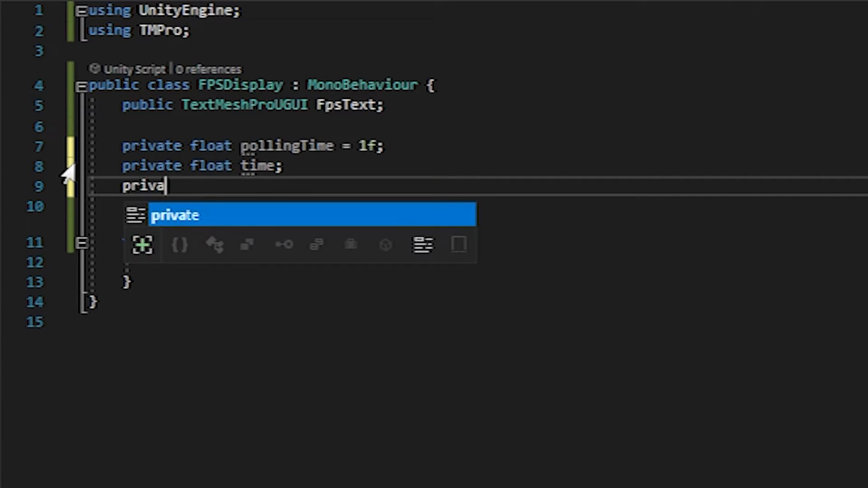
{"action": "type", "text": "te int"}
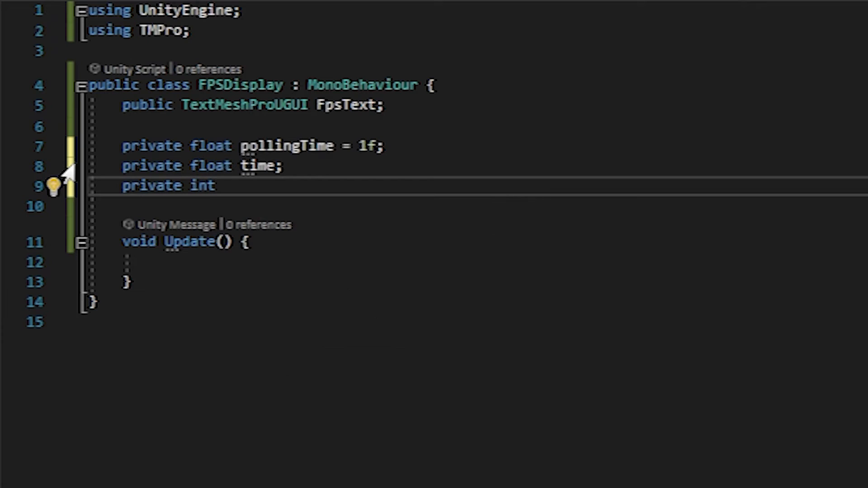
{"action": "type", "text": "frameCount"}
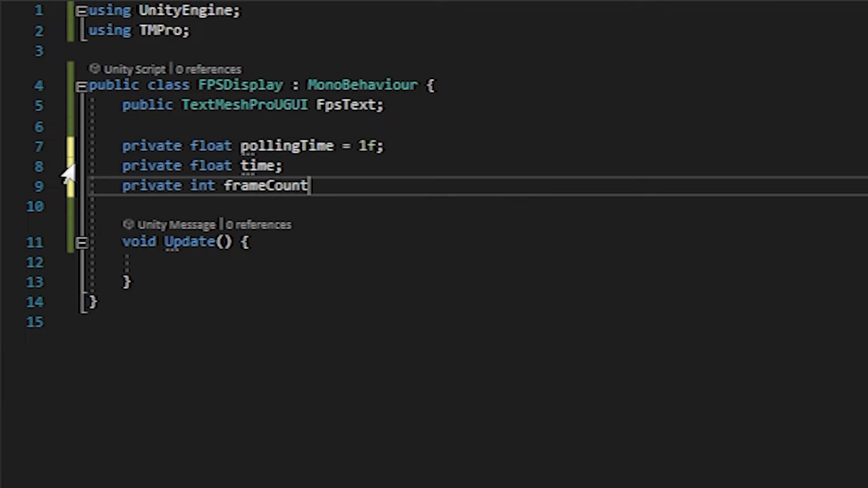
{"action": "type", "text": ";"}
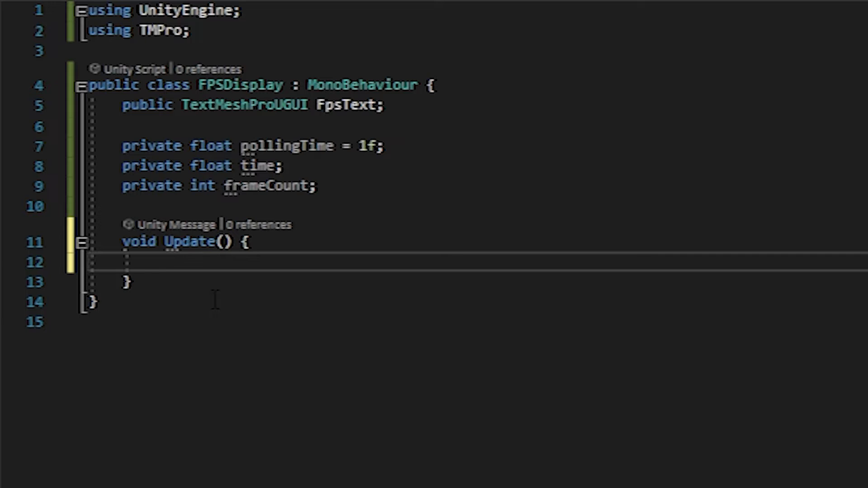
Write time += Time.deltaTime; and frameCount++; inside Update.
{"action": "type", "text": "time"}
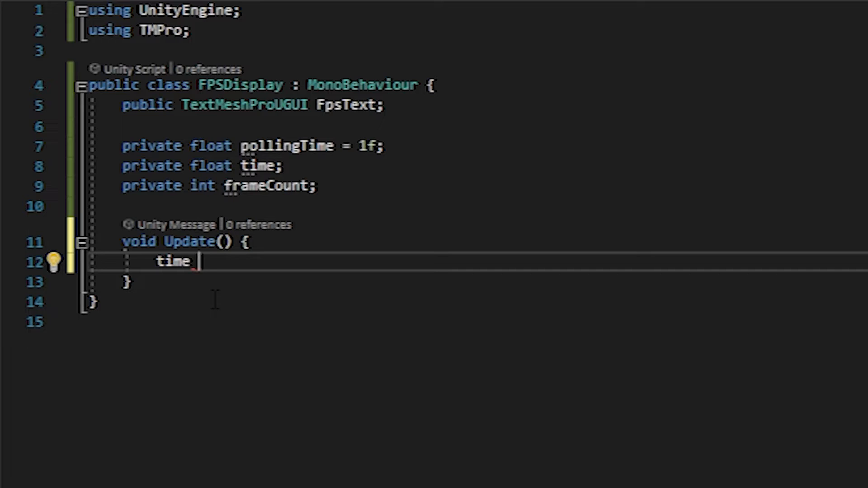
{"action": "type", "text": "+"}
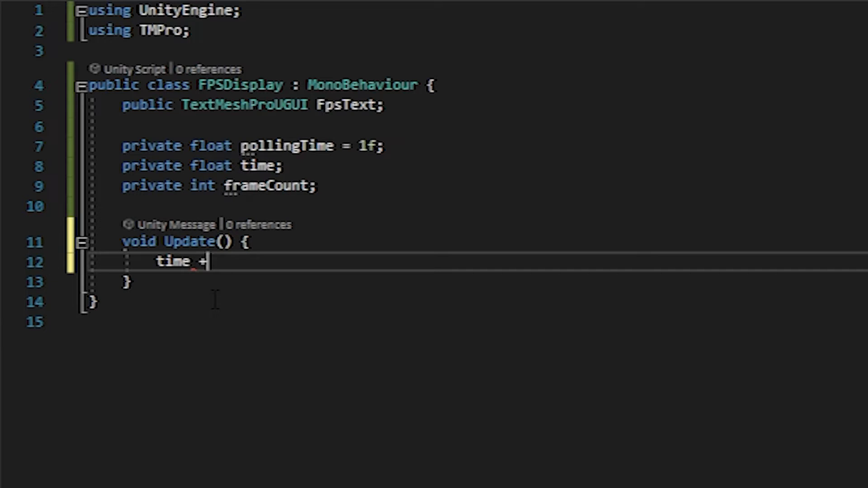
{"action": "type", "text": "="}
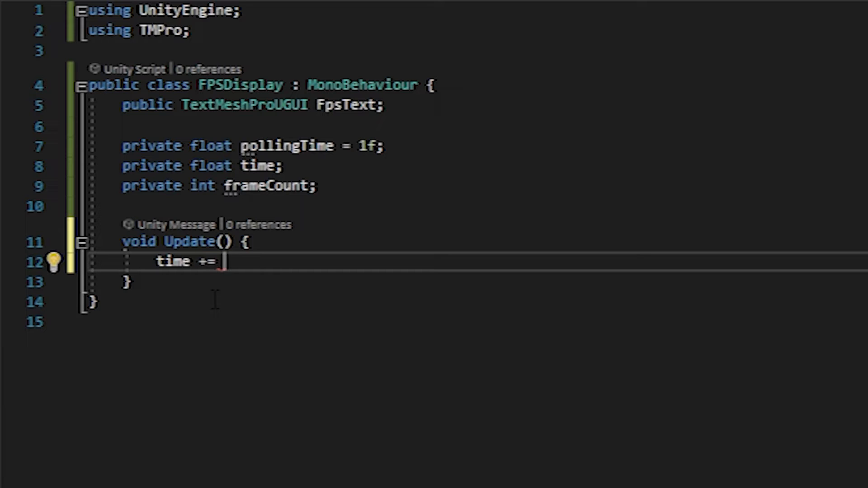
{"action": "type", "text": "Time."}
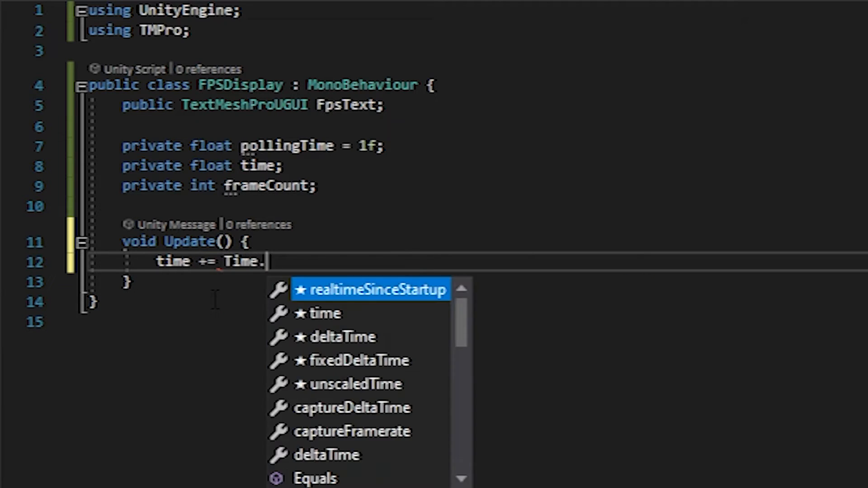
{"action": "type", "text": "deltaTime;"}
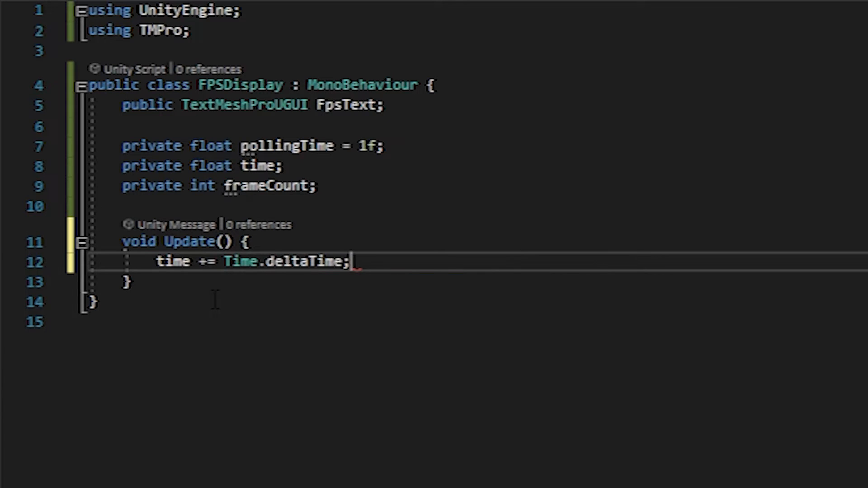
{"action": "type", "text": "frameCount"}
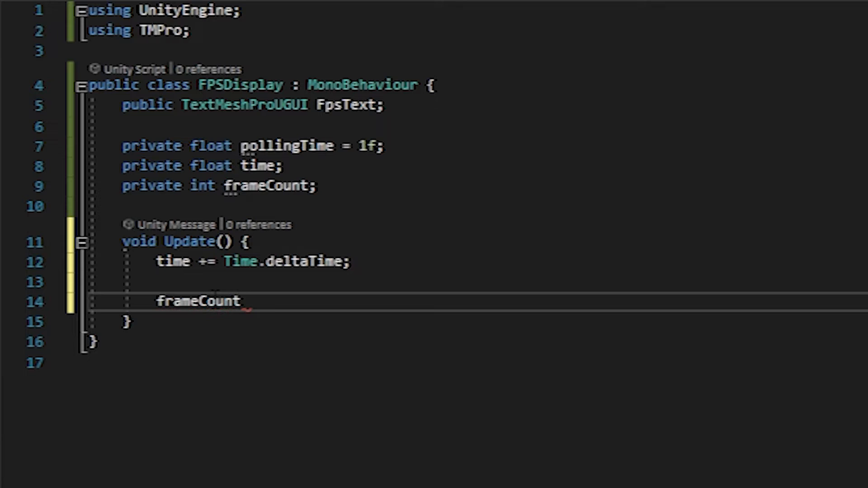
{"action": "double_click", "coordinate": [199, 301]}
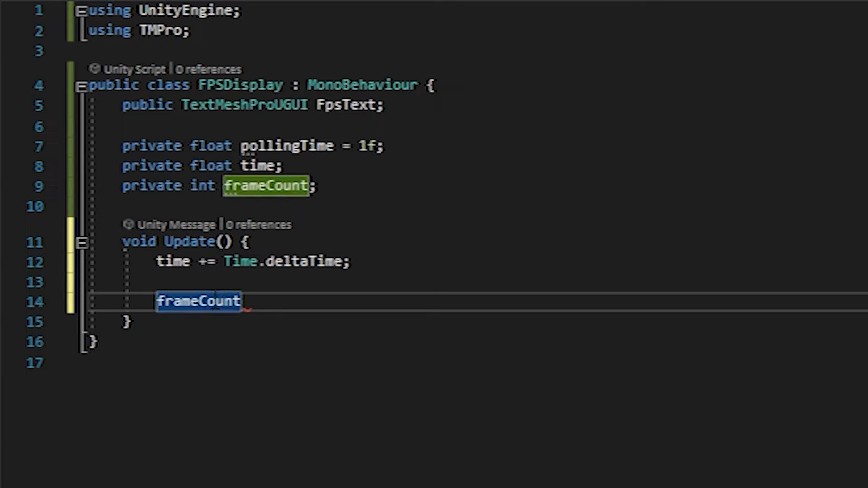
{"action": "type", "text": "++;"}
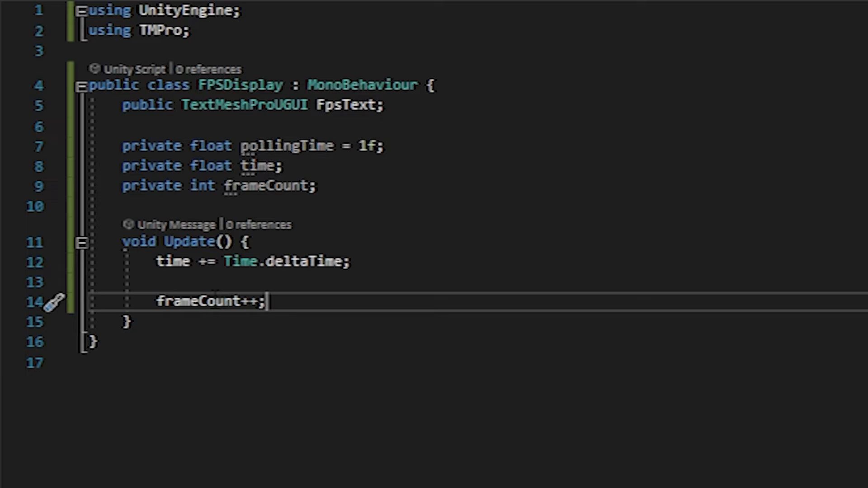
{"action": "key", "text": "Enter"}
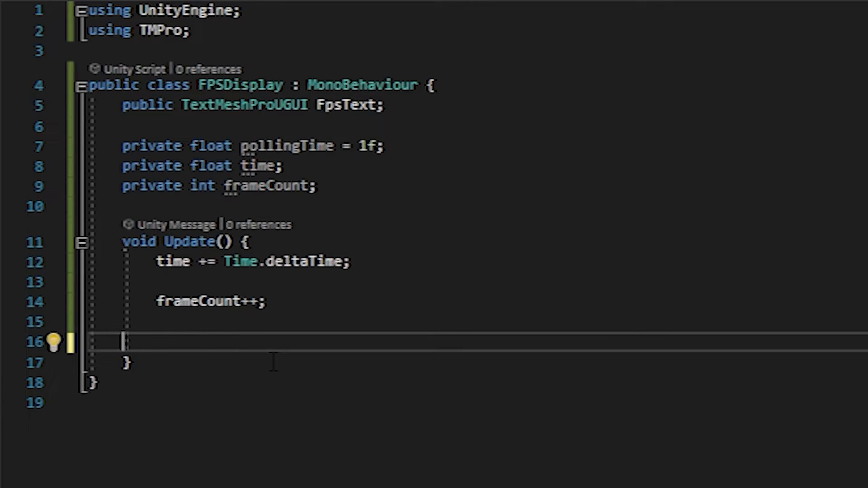
Add an if (time >= pollingTime) check inside Update.
{"action": "type", "text": "if("}
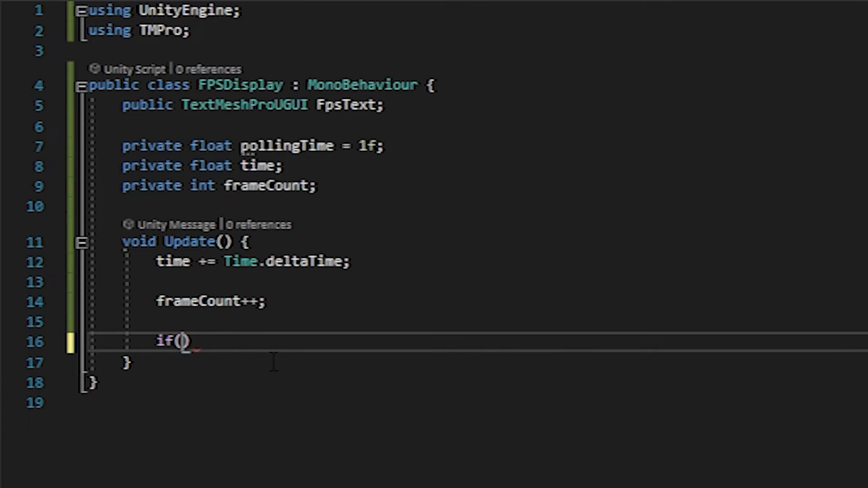
{"action": "type", "text": "time"}
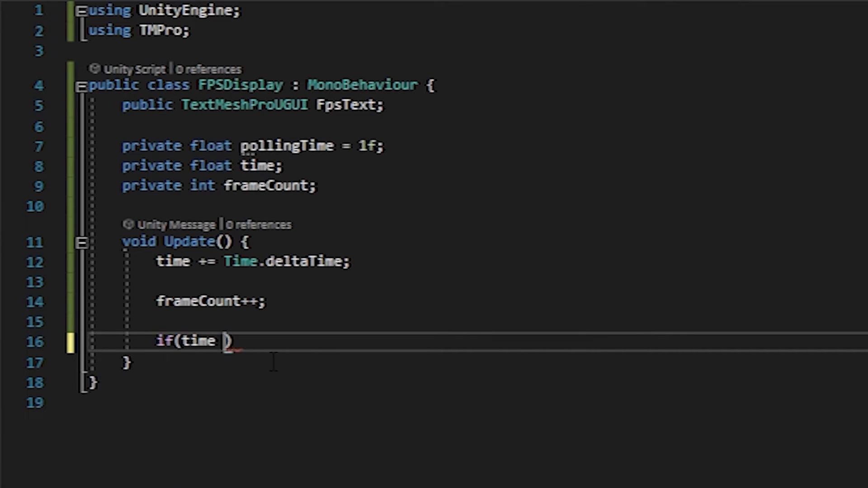
{"action": "type", "text": ">="}
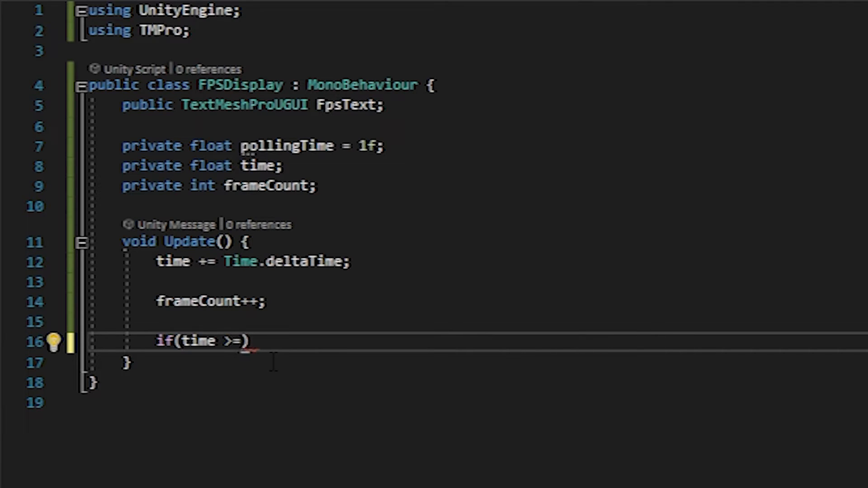
{"action": "type", "text": "pollin"}
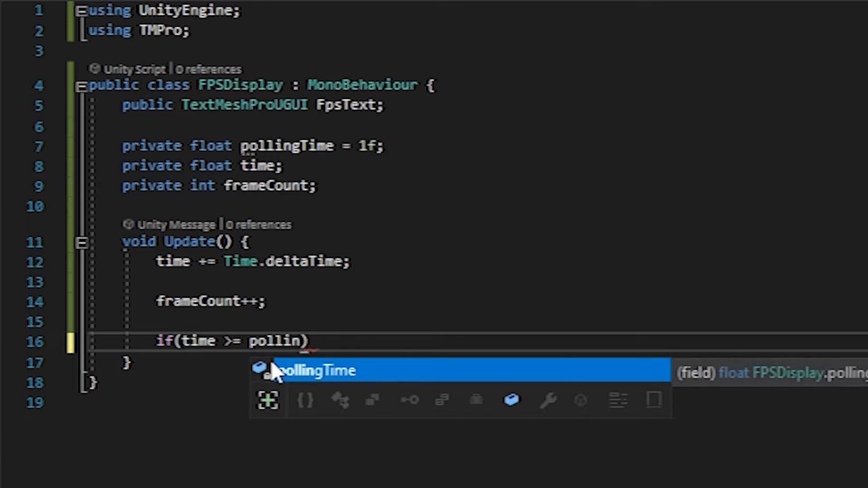
{"action": "key", "text": "Tab"}
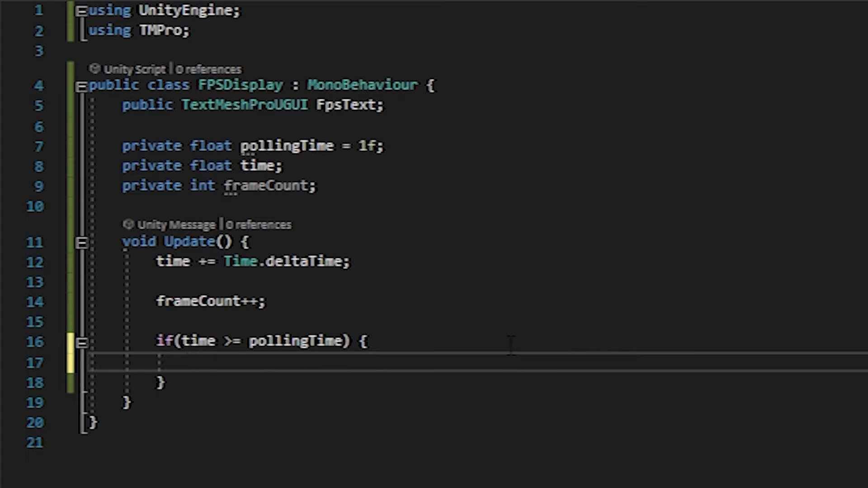
Compute int frameRate = Mathf.RoundToInt(frameCount / time) inside the if block.
{"action": "type", "text": "int"}
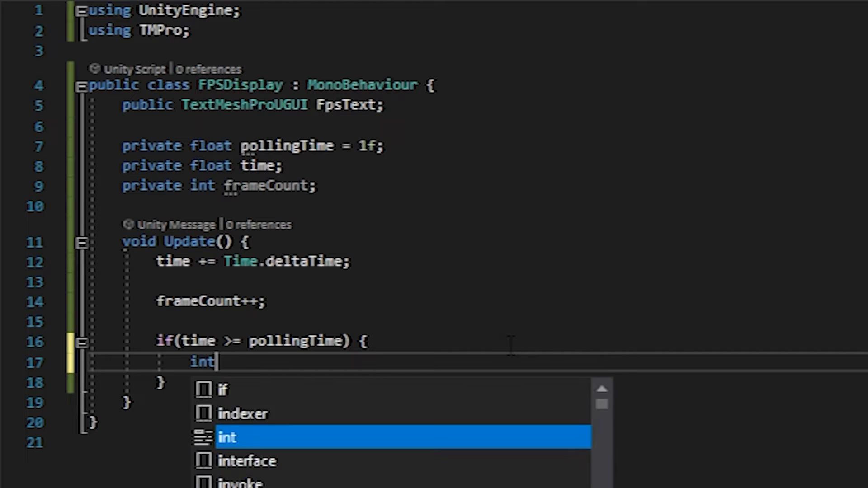
{"action": "type", "text": "fra"}
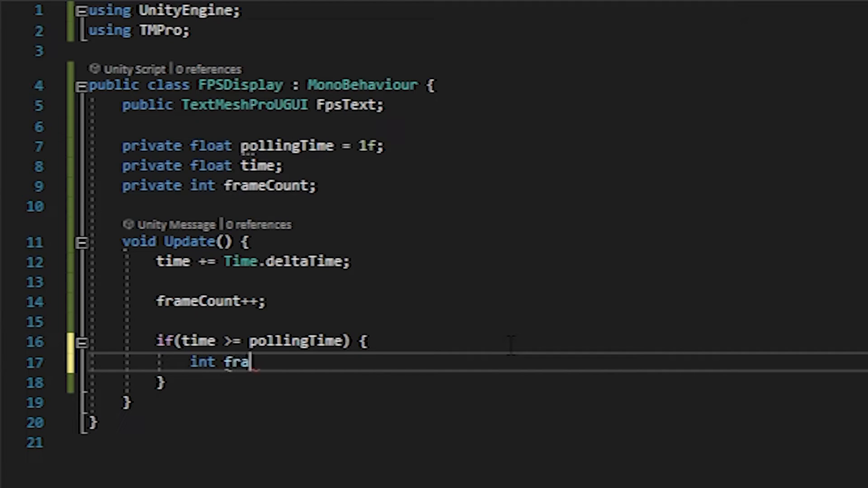
{"action": "type", "text": "meRate"}
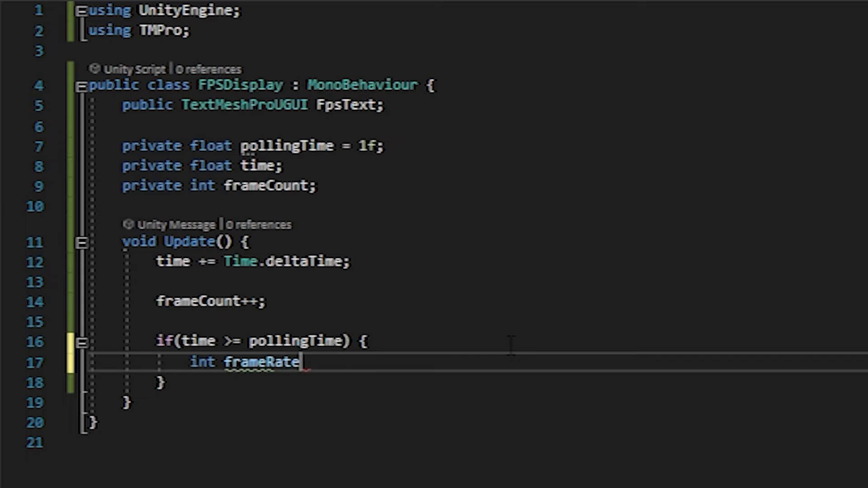
{"action": "type", "text": "="}
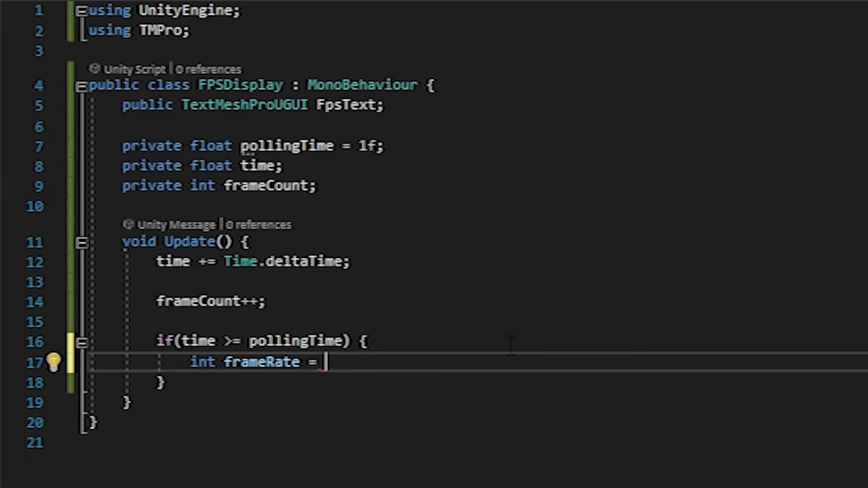
{"action": "type", "text": "Mathf"}
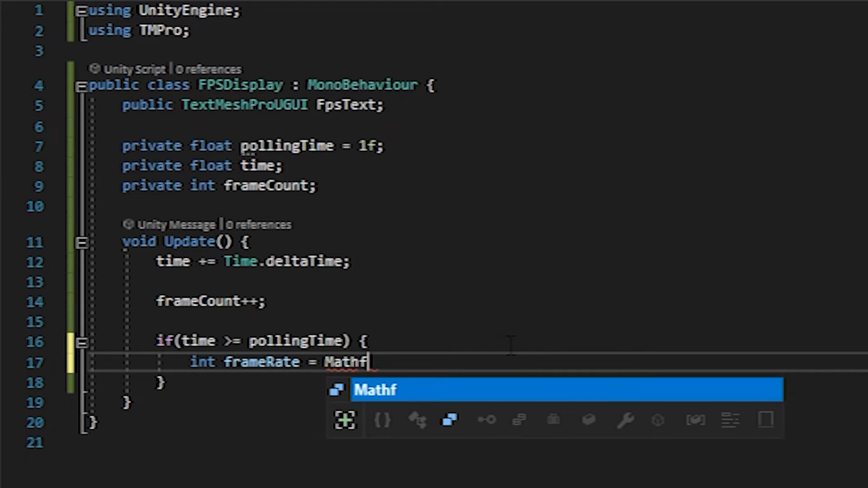
{"action": "type", "text": ".Round"}
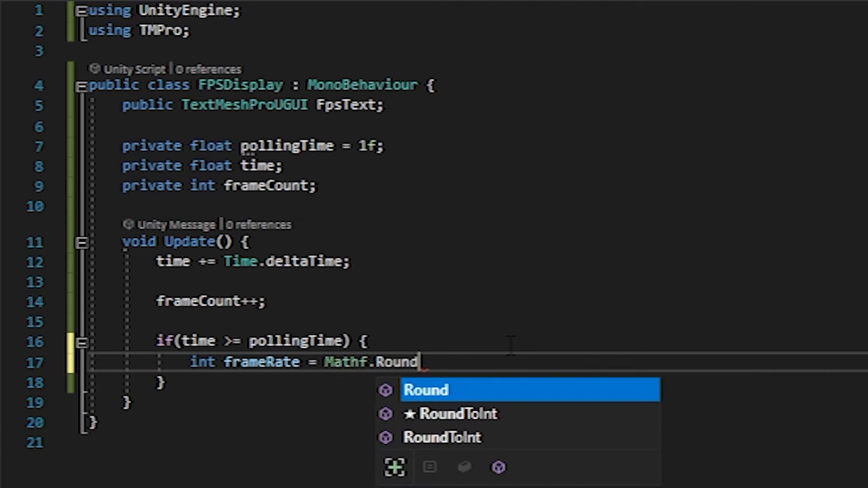
{"action": "type", "text": "T"}
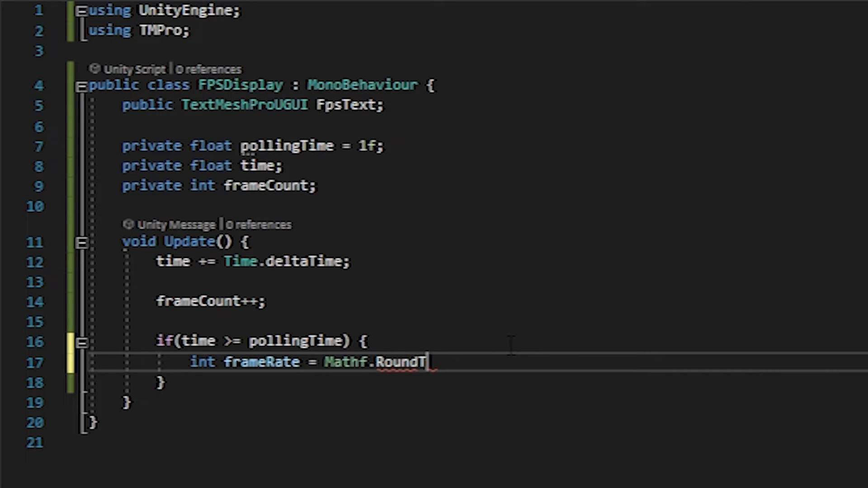
{"action": "type", "text": "oInt("}
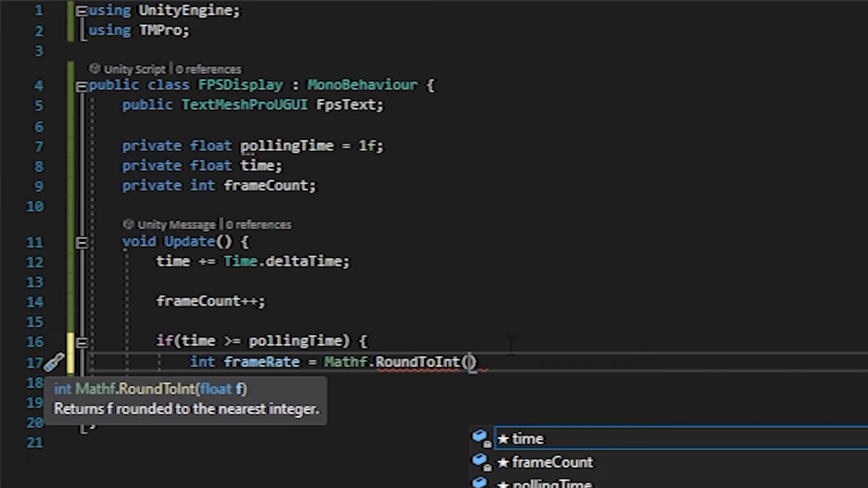
{"action": "type", "text": "frameCount/t"}
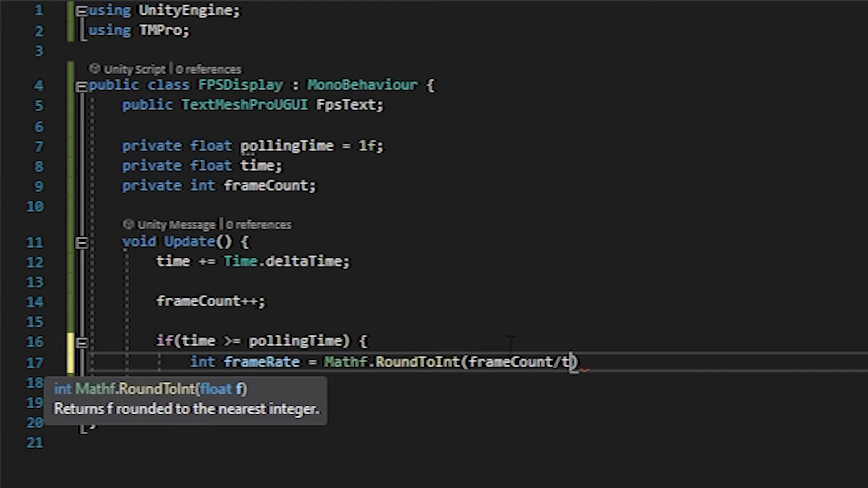
{"action": "type", "text": "ime"}
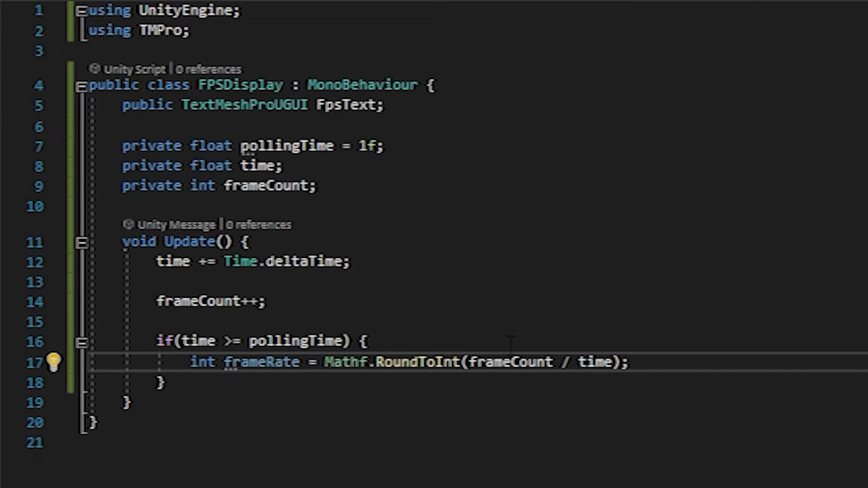
Set FpsText.text = frameRate.ToString() + " FPS"; and add blank lines below it.
{"action": "type", "text": "F"}
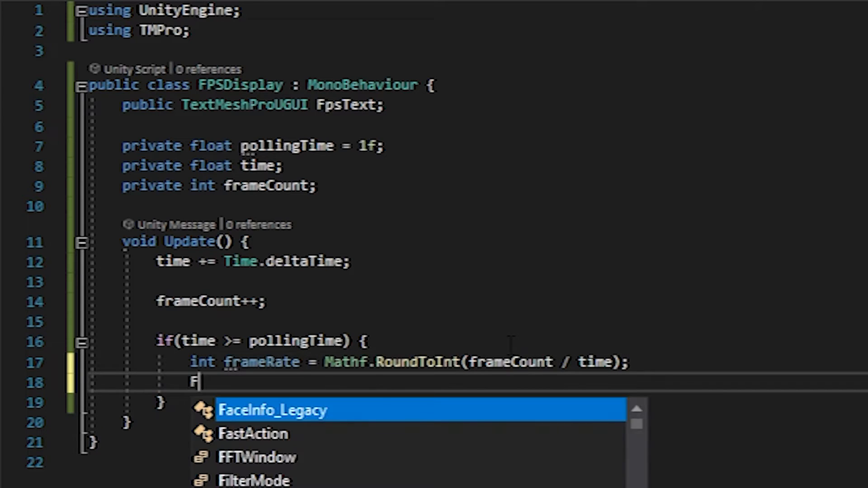
{"action": "type", "text": "psText"}
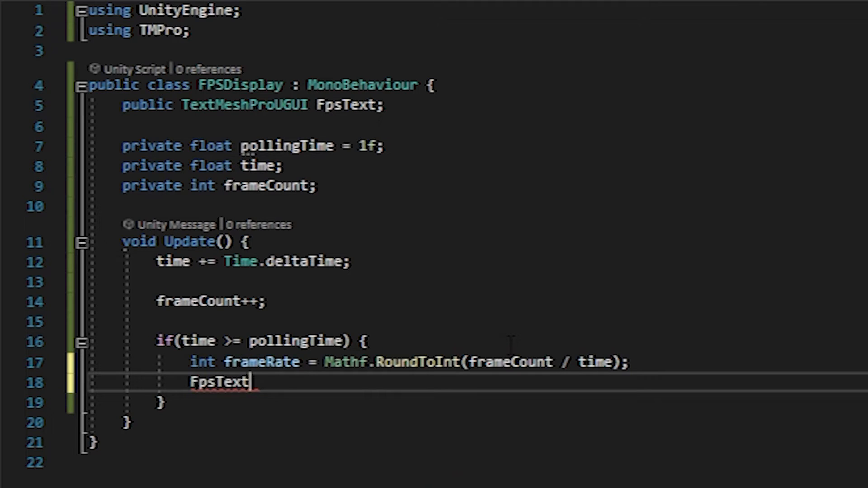
{"action": "type", "text": ".text"}
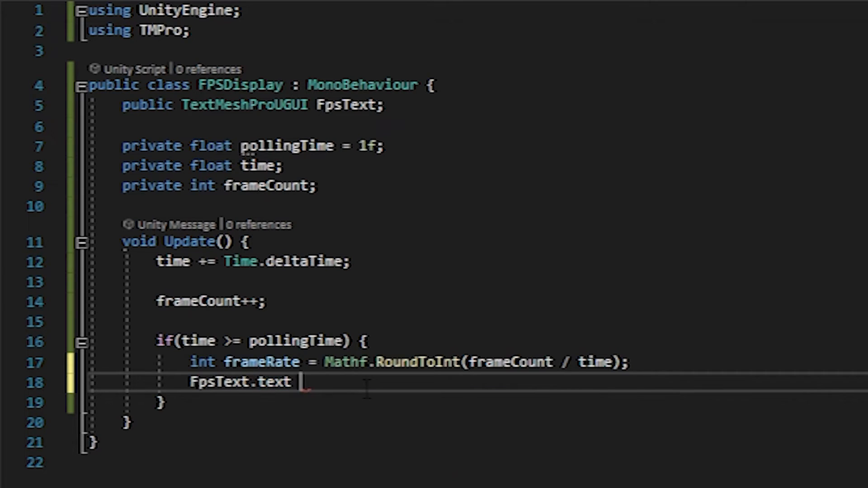
{"action": "type", "text": "="}
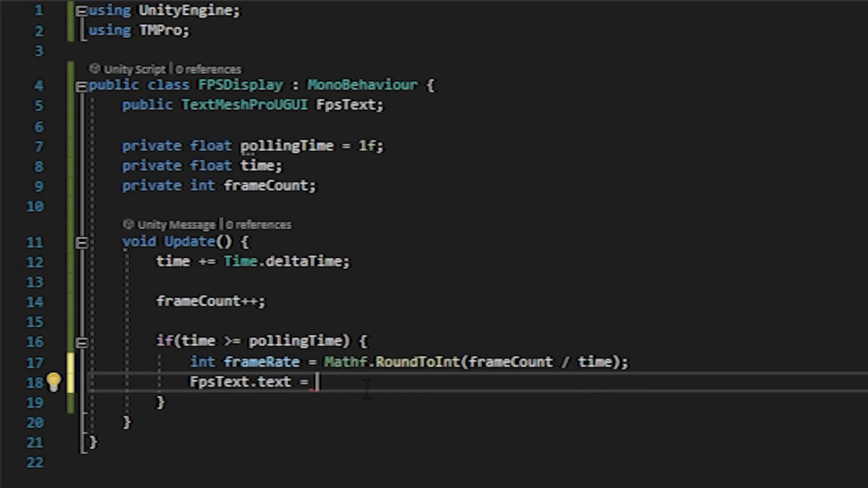
{"action": "type", "text": "frameRate"}
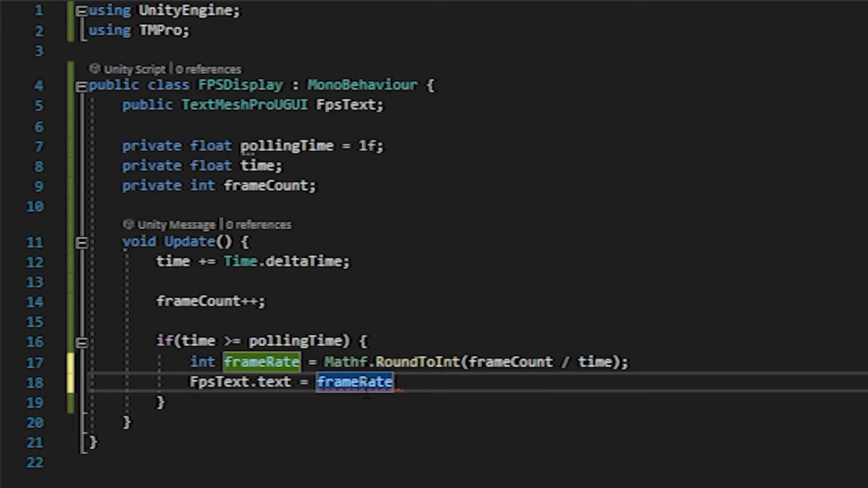
{"action": "type", "text": ".ToString"}
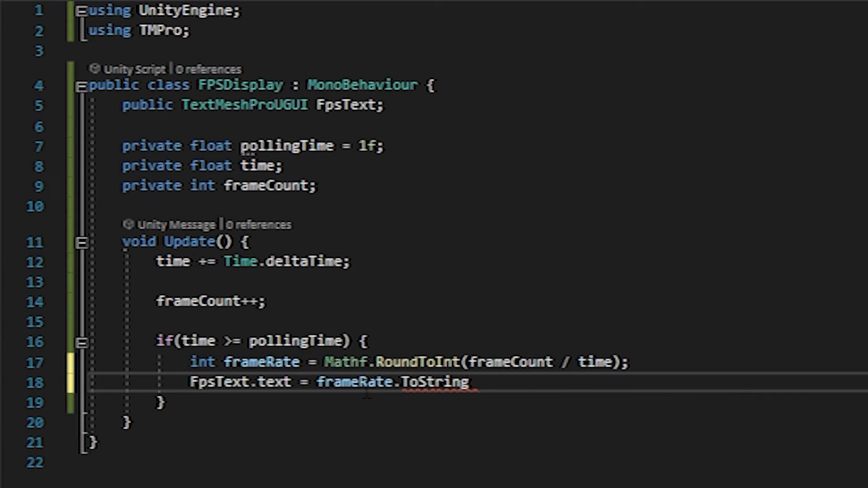
{"action": "type", "text": "()"}
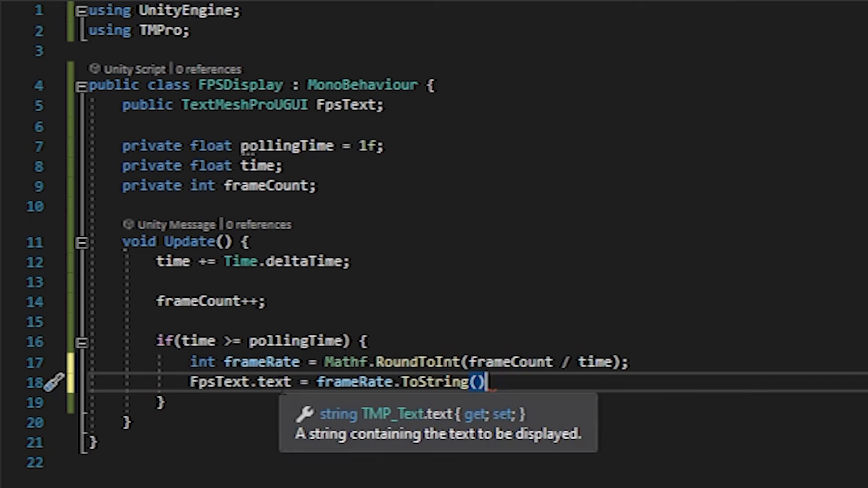
{"action": "mouse_move", "coordinate": [587, 409]}
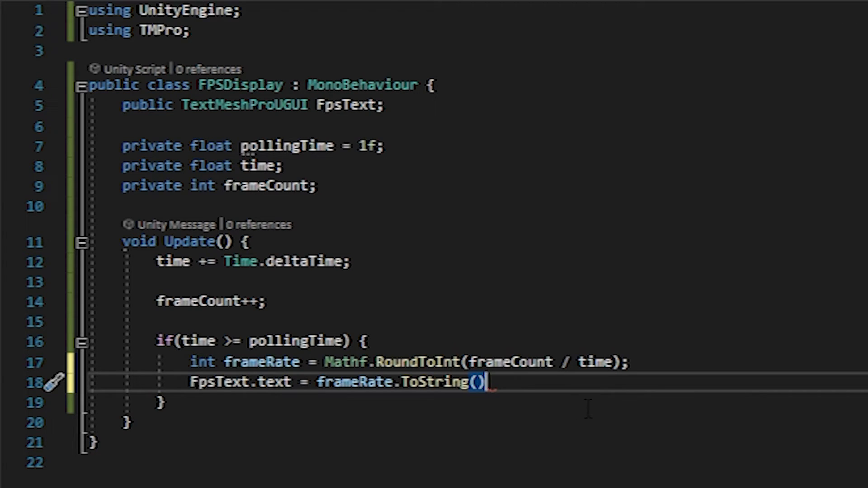
{"action": "mouse_move", "coordinate": [587, 362]}
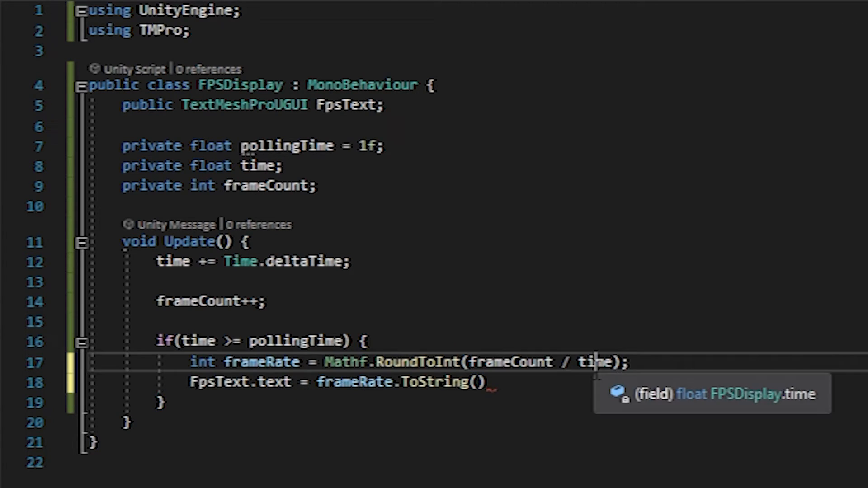
{"action": "type", "text": "+"}
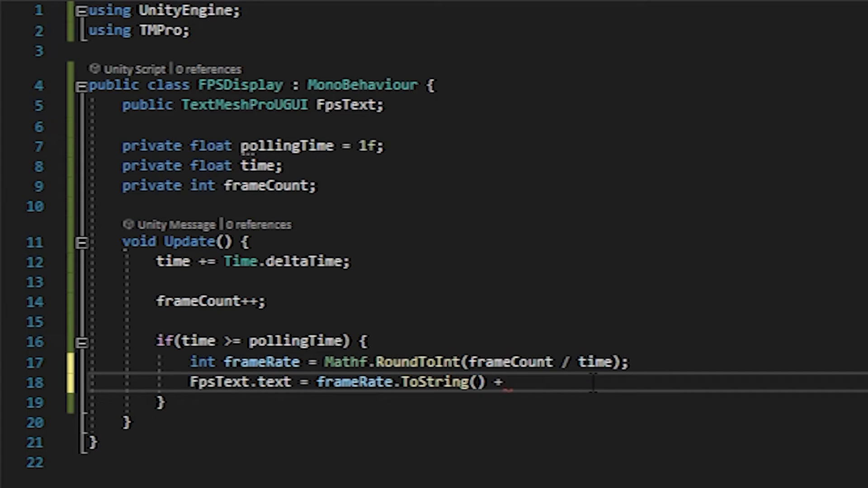
{"action": "type", "text": "\" \""}
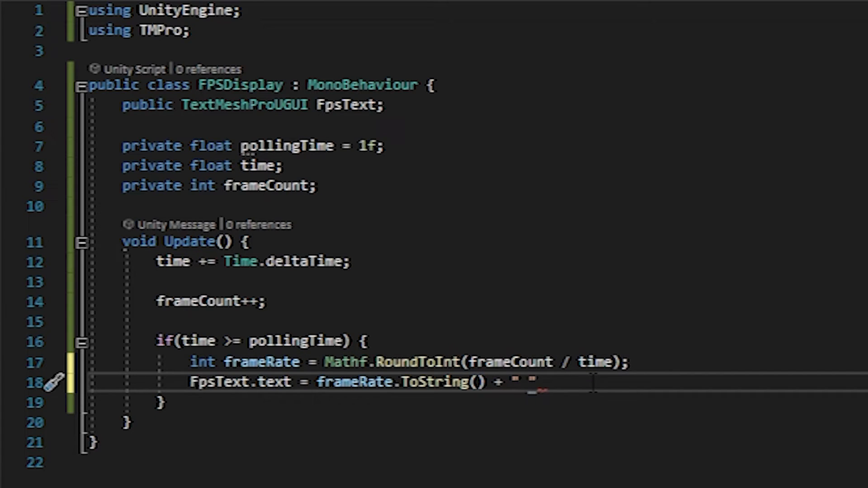
{"action": "type", "text": "FPS"}
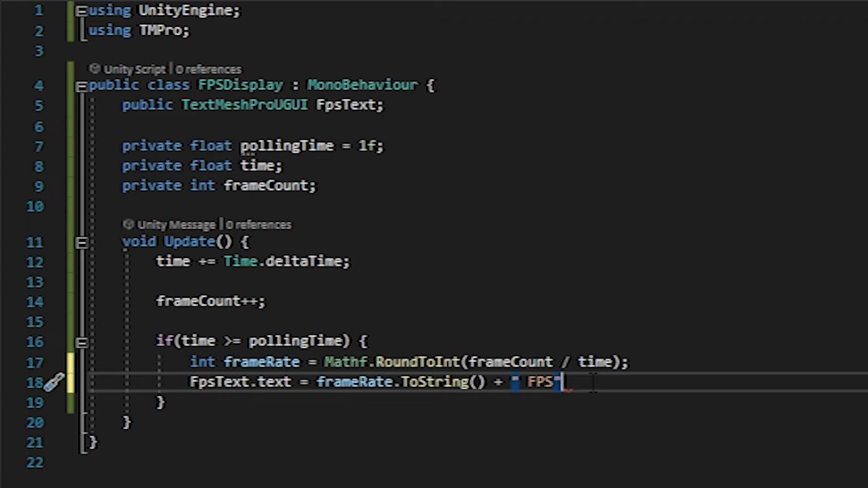
{"action": "type", "text": ";"}
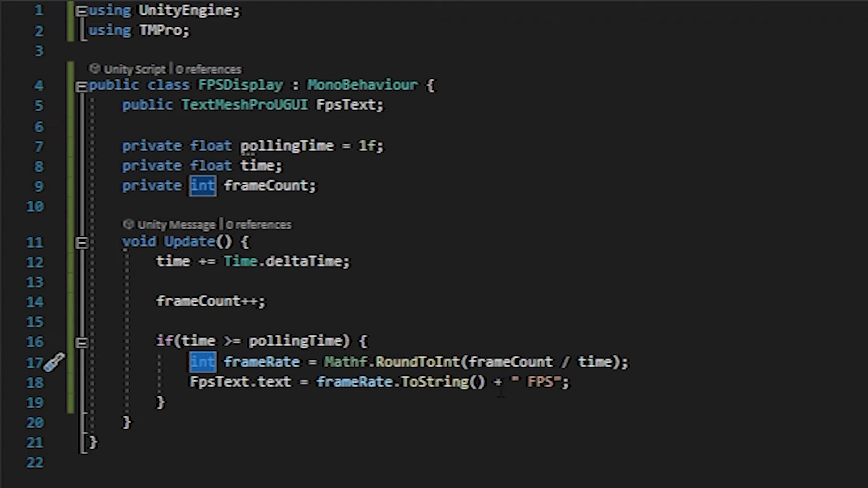
{"action": "double_click", "coordinate": [534, 381]}
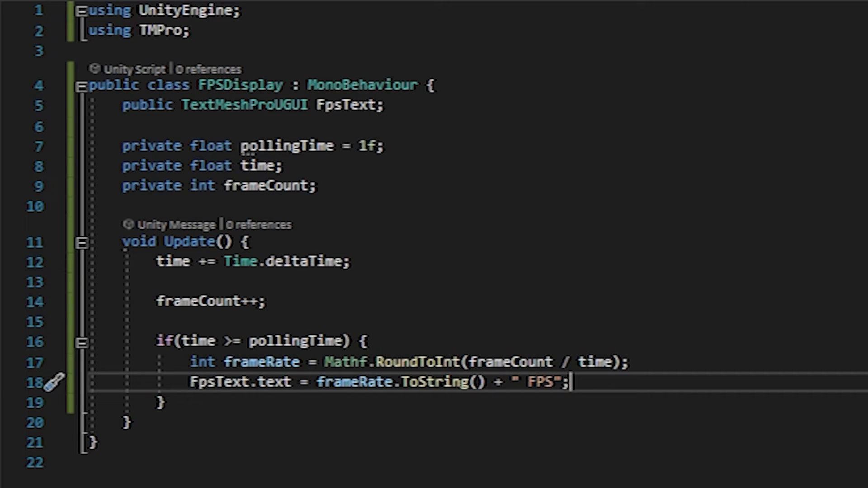
{"action": "key", "text": "enter"}
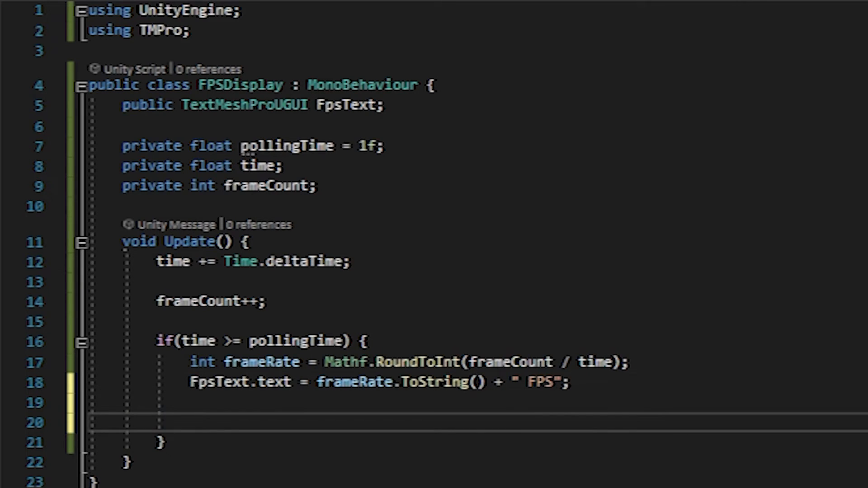
Write time -= pollingTime; and frameCount = 0; at the end of the if block.
{"action": "left_click", "coordinate": [191, 423]}
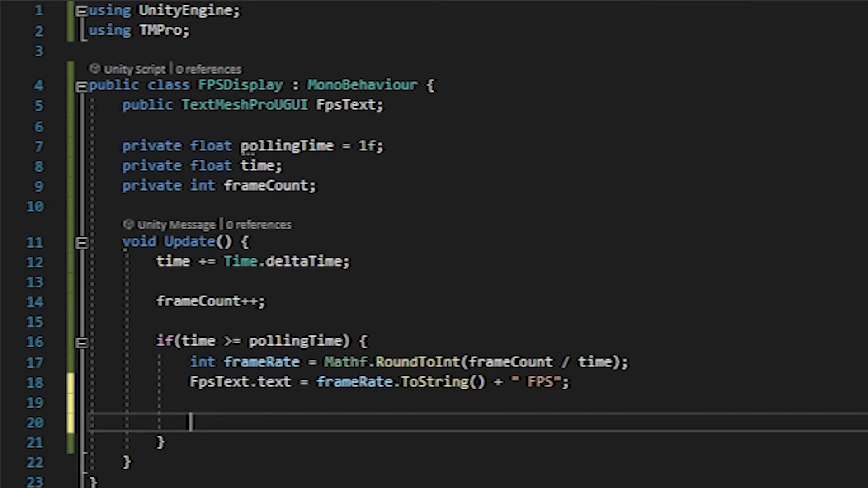
{"action": "type", "text": "time -="}
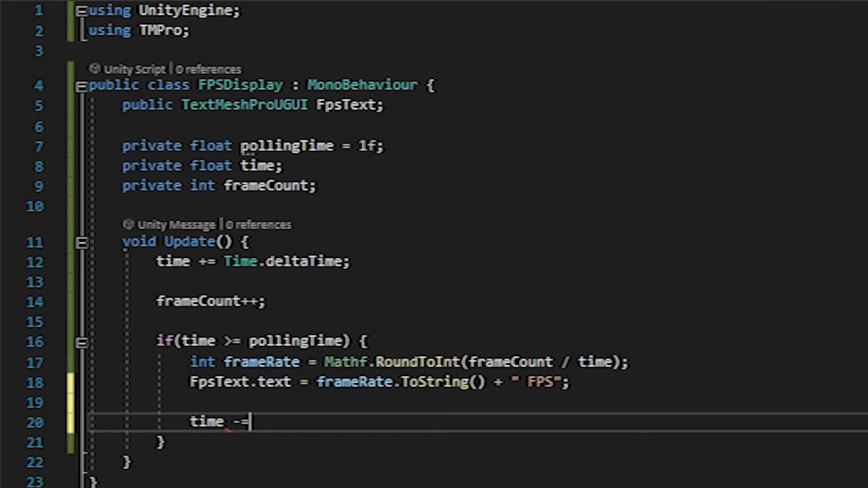
{"action": "type", "text": "pollingTime;"}
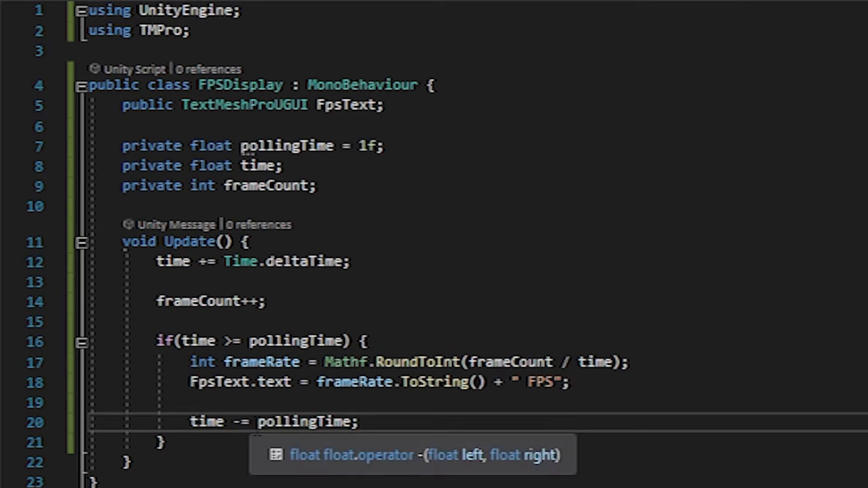
{"action": "mouse_move", "coordinate": [419, 446]}
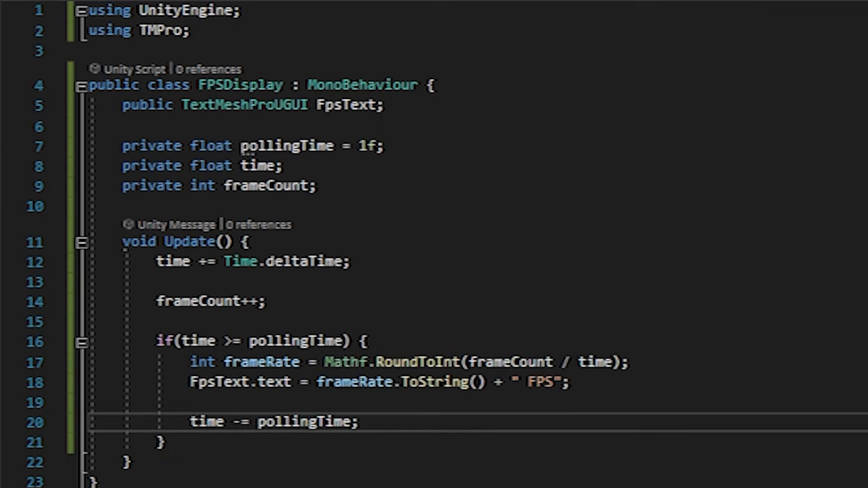
{"action": "left_click", "coordinate": [359, 421]}
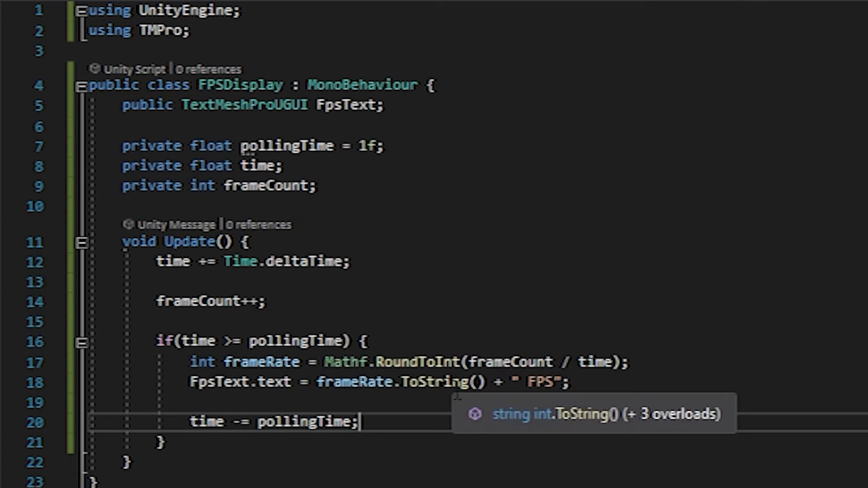
{"action": "mouse_move", "coordinate": [537, 412]}
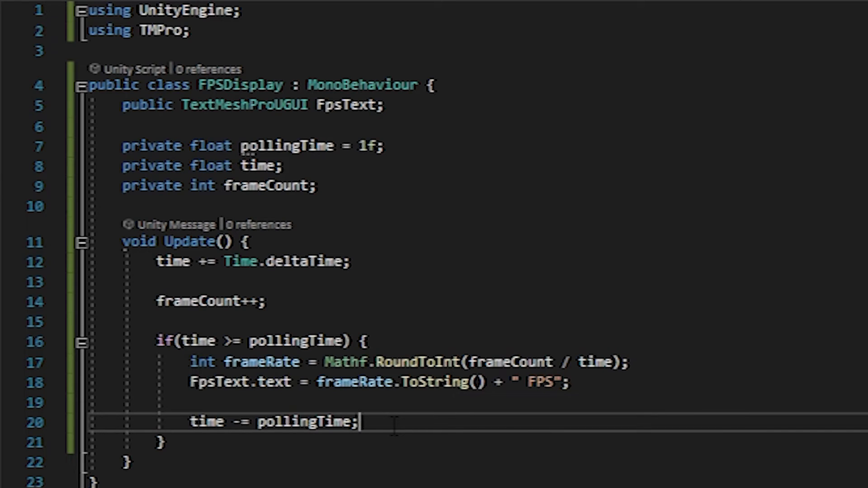
{"action": "key", "text": "Enter"}
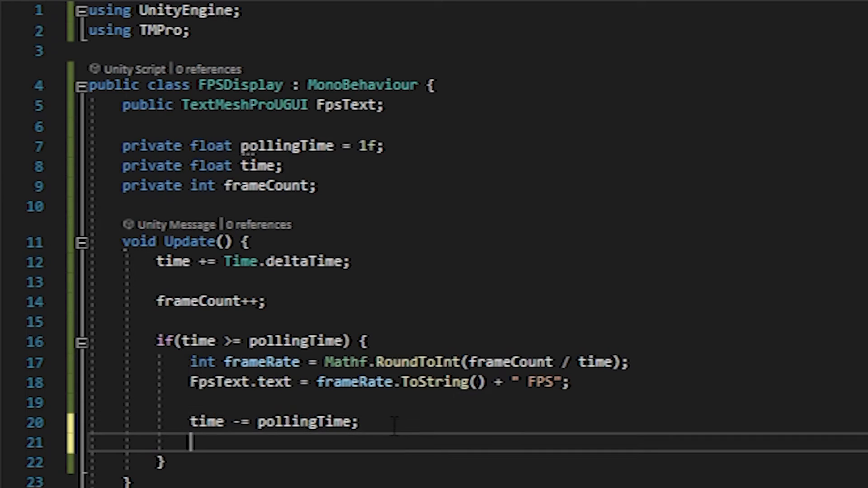
{"action": "type", "text": "frameCount ="}
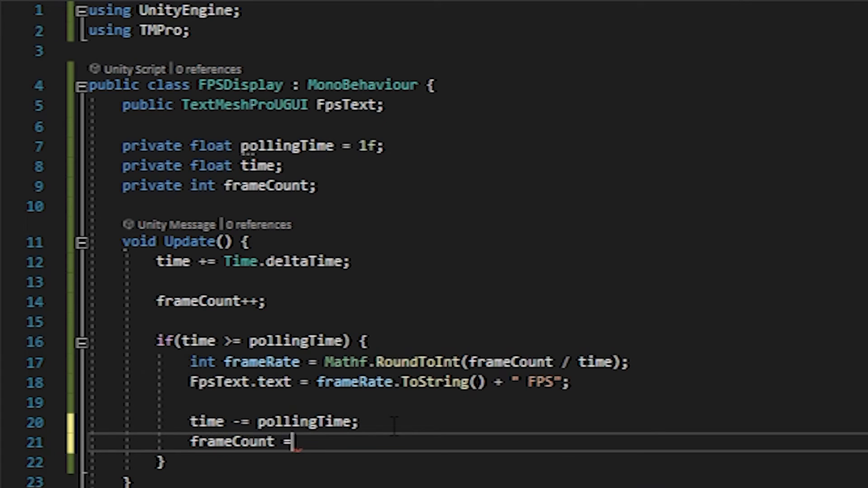
{"action": "type", "text": "0;"}
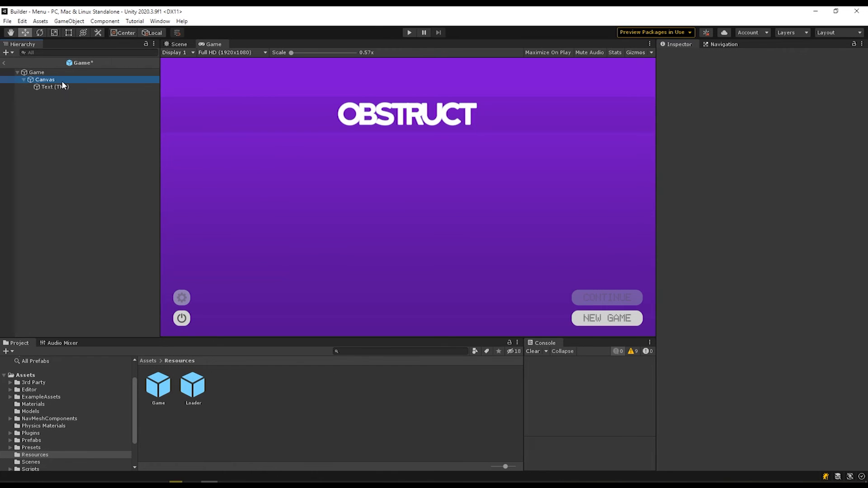
Select the Canvas's Text (TMP), view its 69 FPS text in the Scene, and show the UI scripts folder.
{"action": "left_click", "coordinate": [45, 80]}
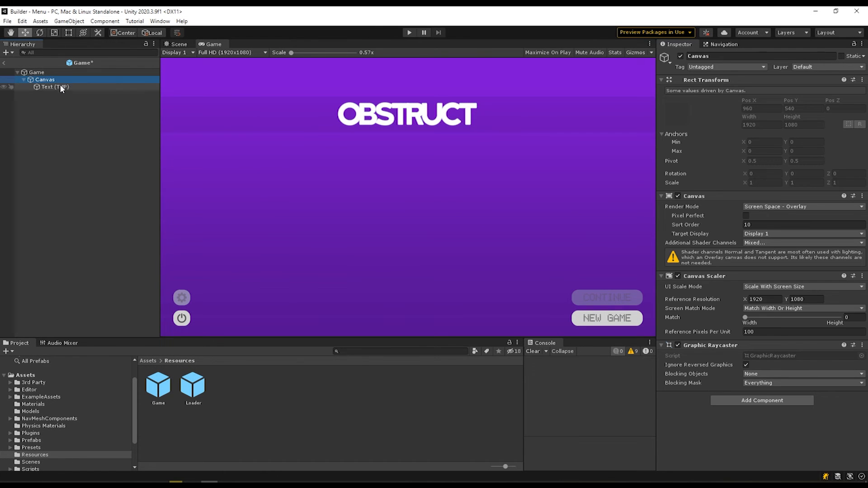
{"action": "left_click", "coordinate": [55, 86]}
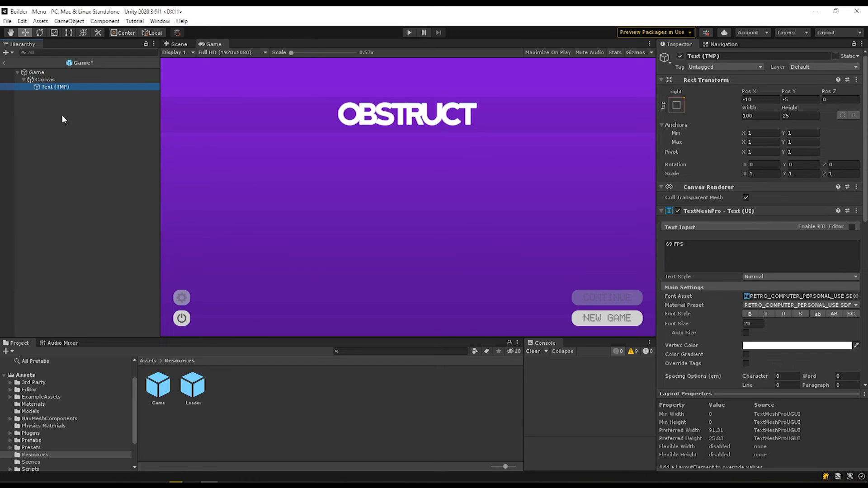
{"action": "left_click", "coordinate": [178, 44]}
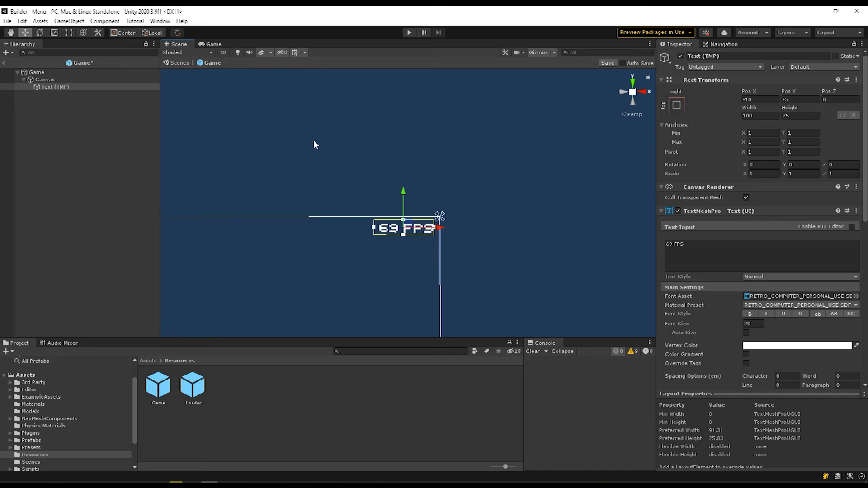
{"action": "left_click", "coordinate": [55, 86]}
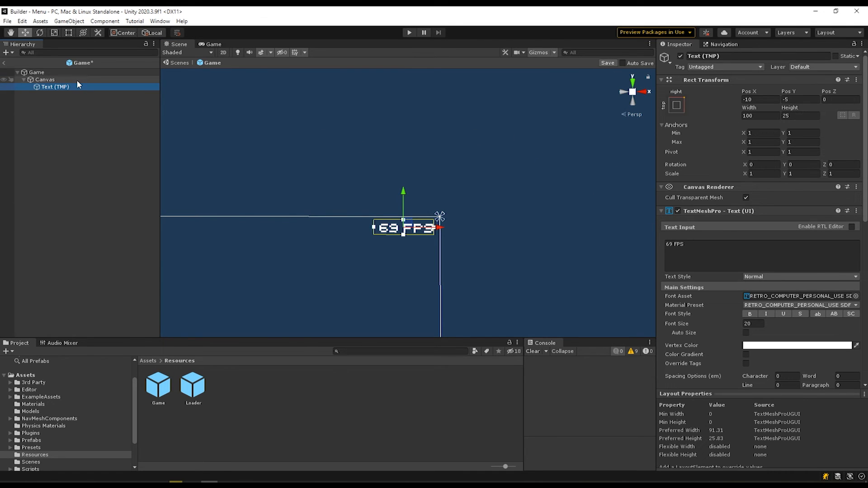
{"action": "left_click", "coordinate": [44, 79]}
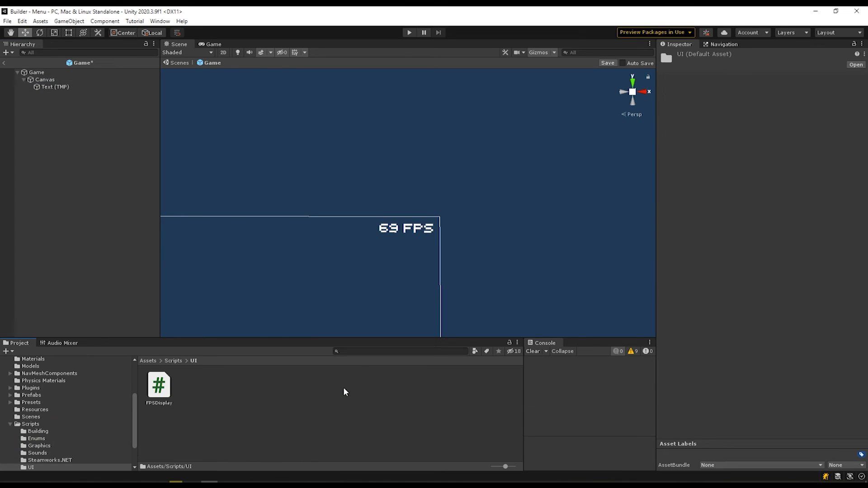
Attach FPSDisplay to Canvas, link Text (TMP) as Fps Text, and save the Game prefab.
{"action": "left_click", "coordinate": [44, 80]}
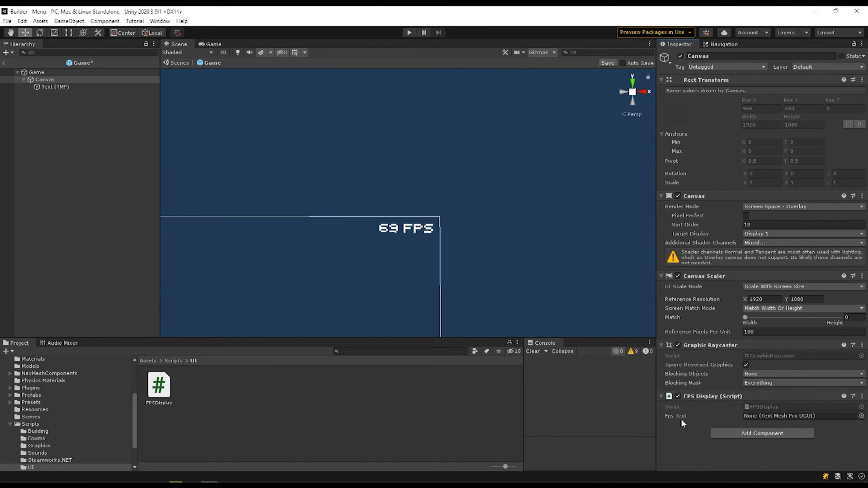
{"action": "mouse_move", "coordinate": [687, 423]}
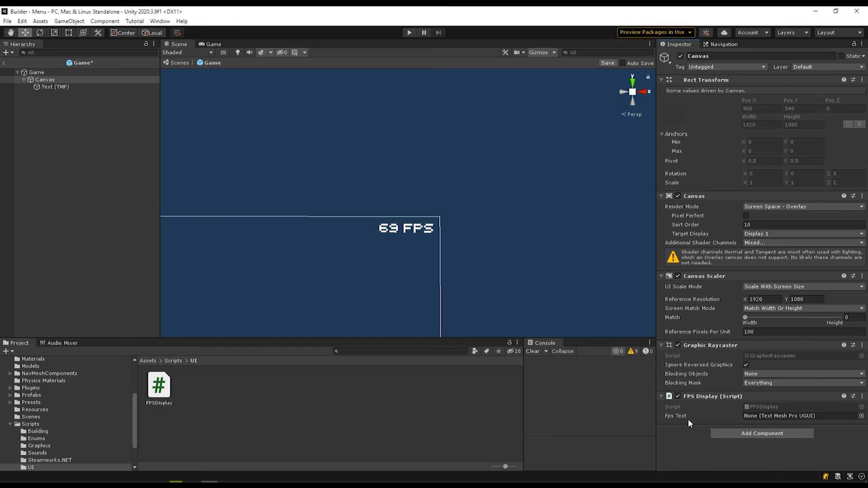
{"action": "mouse_move", "coordinate": [495, 382]}
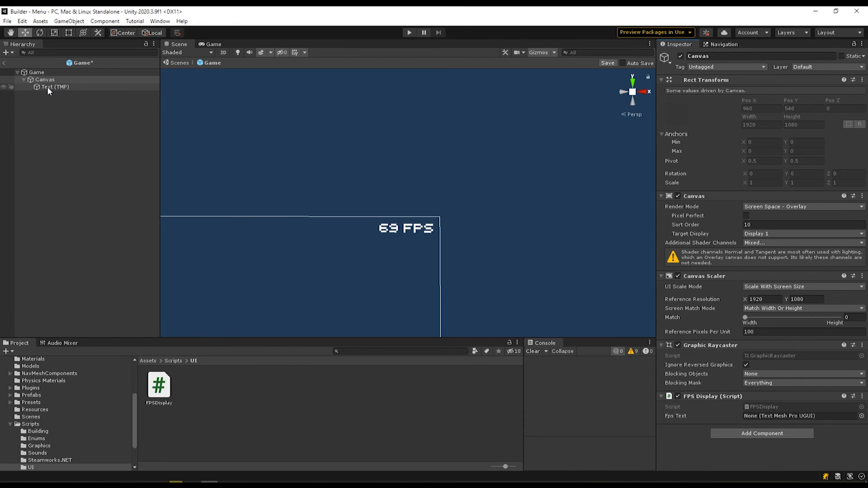
{"action": "left_click", "coordinate": [54, 87]}
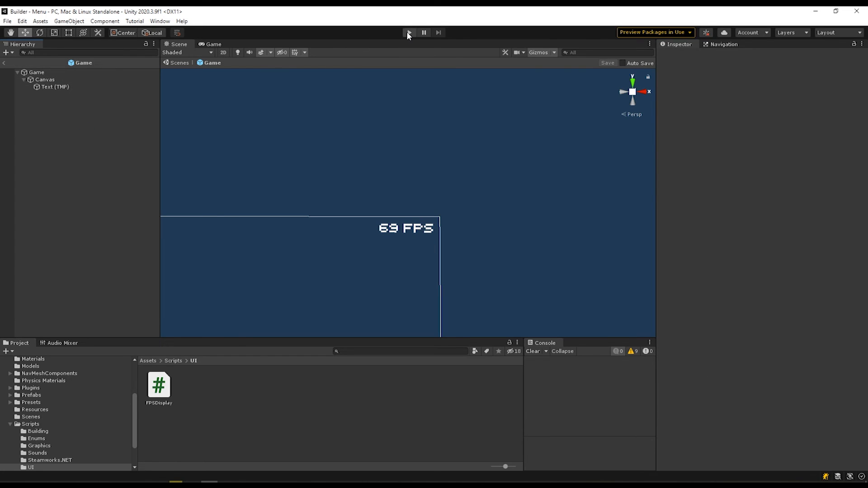
{"action": "left_click", "coordinate": [408, 33]}
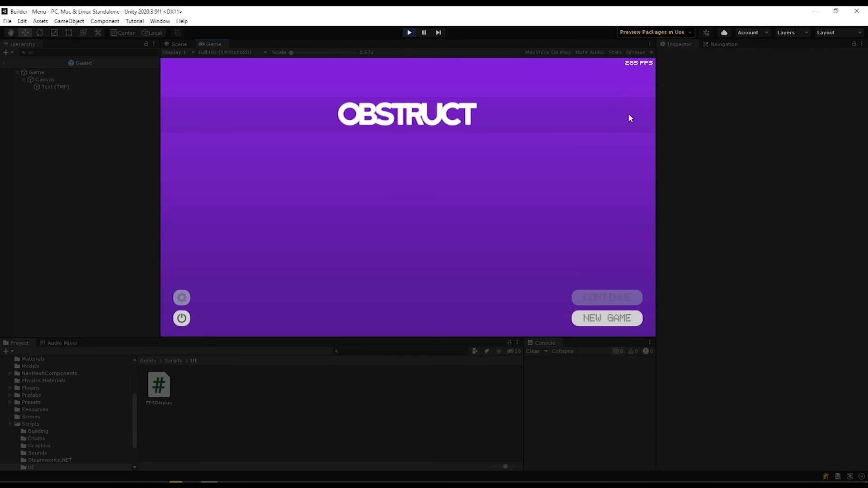
{"action": "mouse_move", "coordinate": [629, 137]}
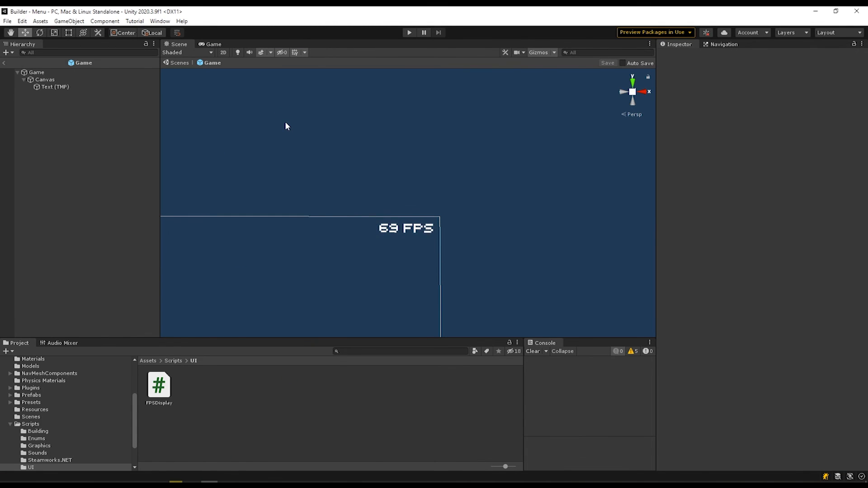
{"action": "mouse_move", "coordinate": [393, 232]}
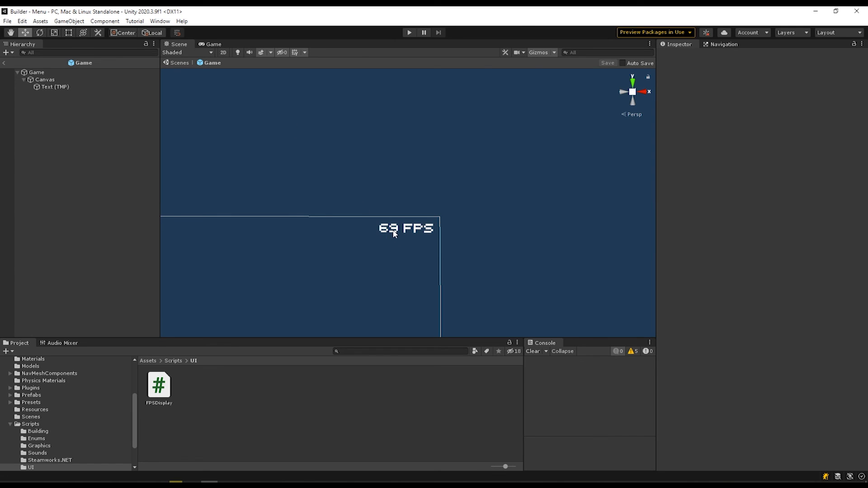
Replace the Text (TMP) placeholder number so the counter reads '-- FPS'.
{"action": "left_click", "coordinate": [55, 87]}
{"action": "type", "text": "69--"}
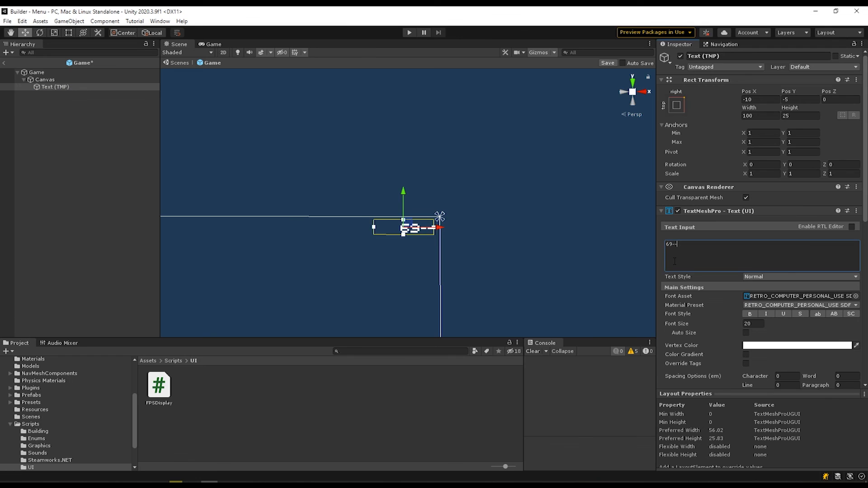
{"action": "type", "text": "FPS"}
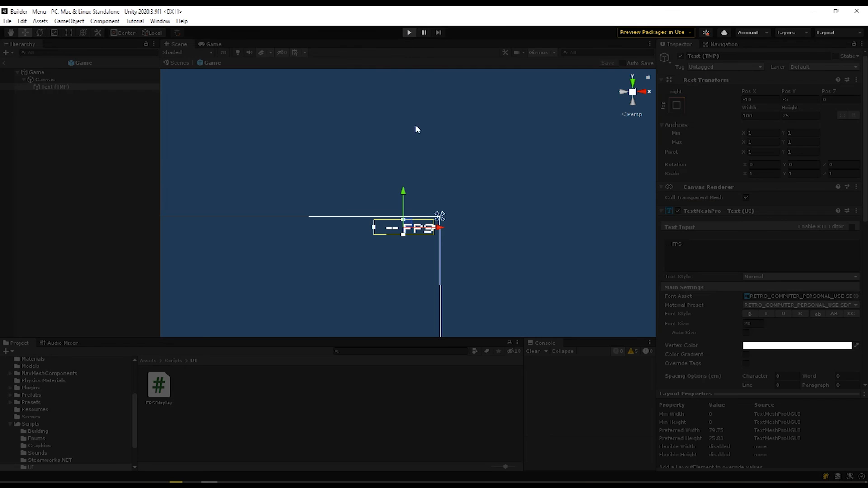
Enter Play mode and confirm the top-right counter shows a live frame rate (~279 FPS).
{"action": "left_click", "coordinate": [409, 32]}
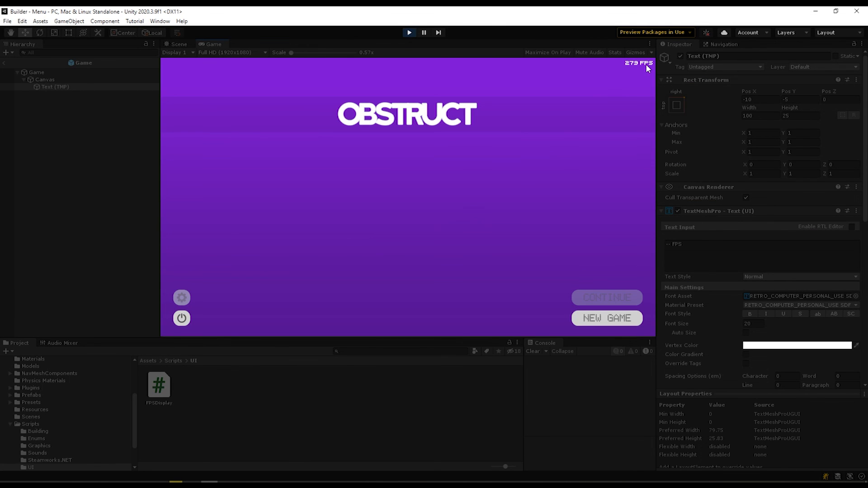
{"action": "mouse_move", "coordinate": [632, 72]}
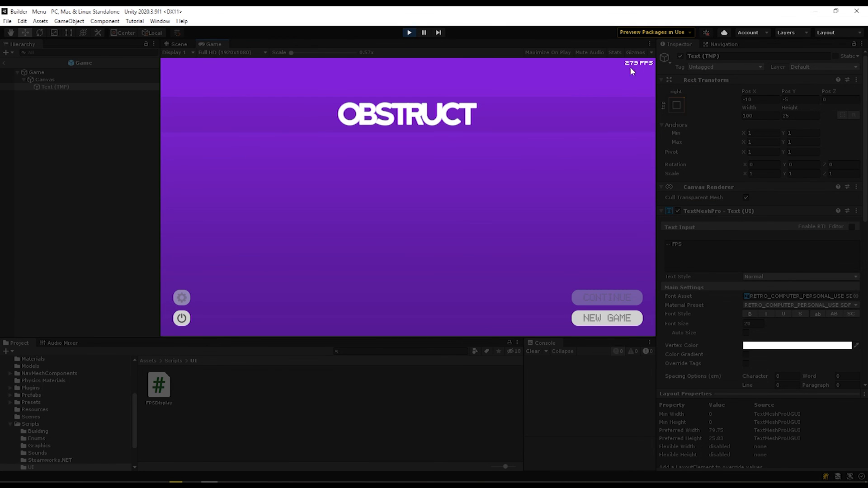
{"action": "mouse_move", "coordinate": [639, 71]}
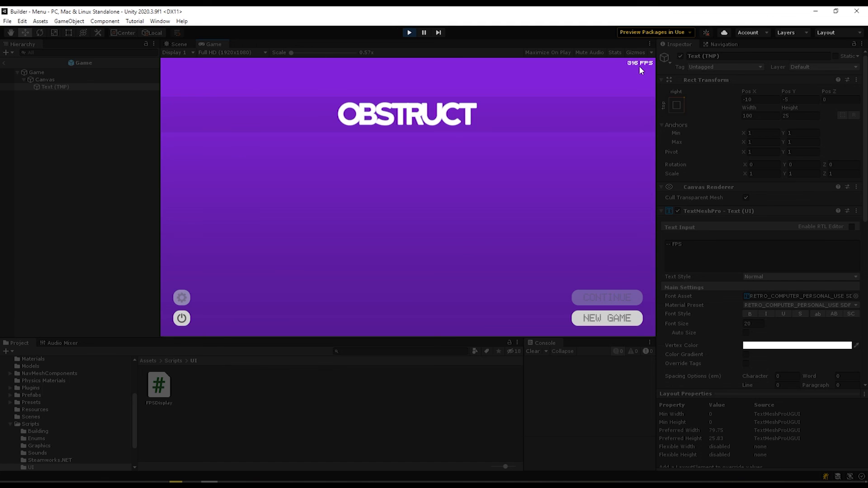